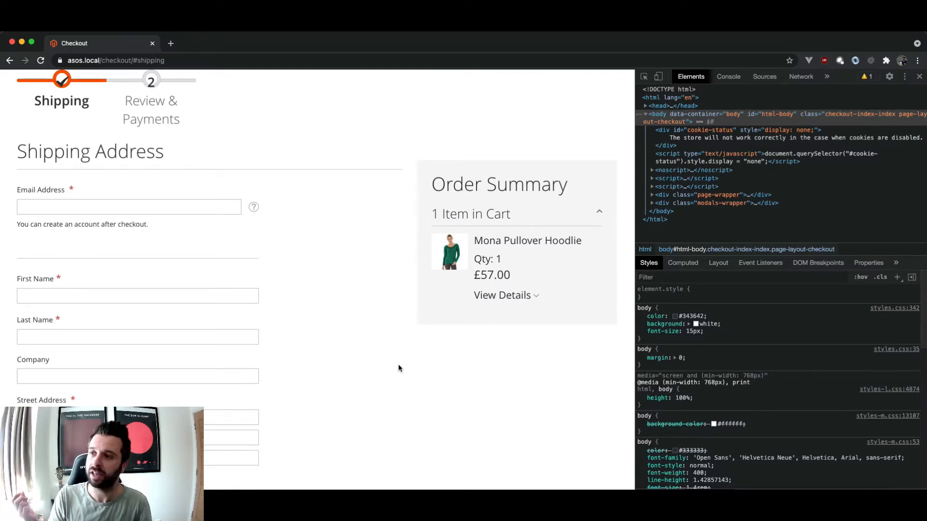
mouse_move(321, 339)
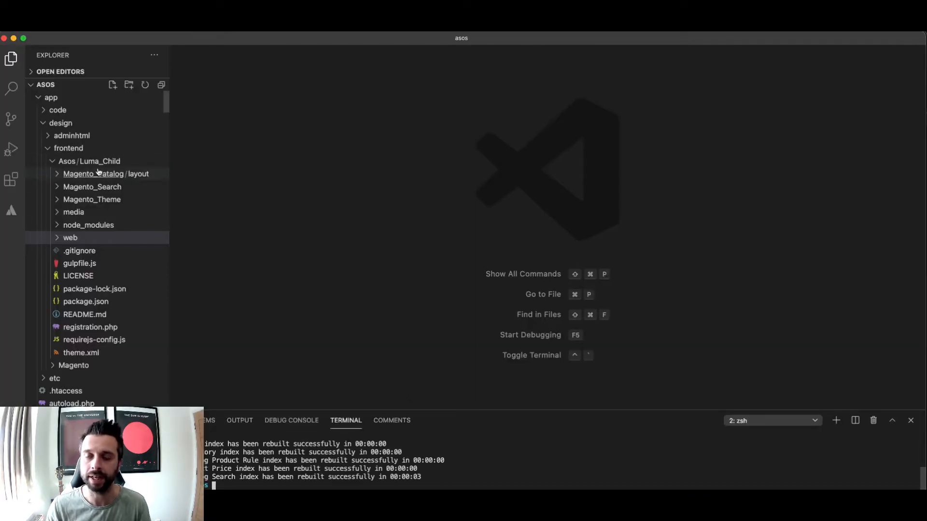
mouse_move(90, 161)
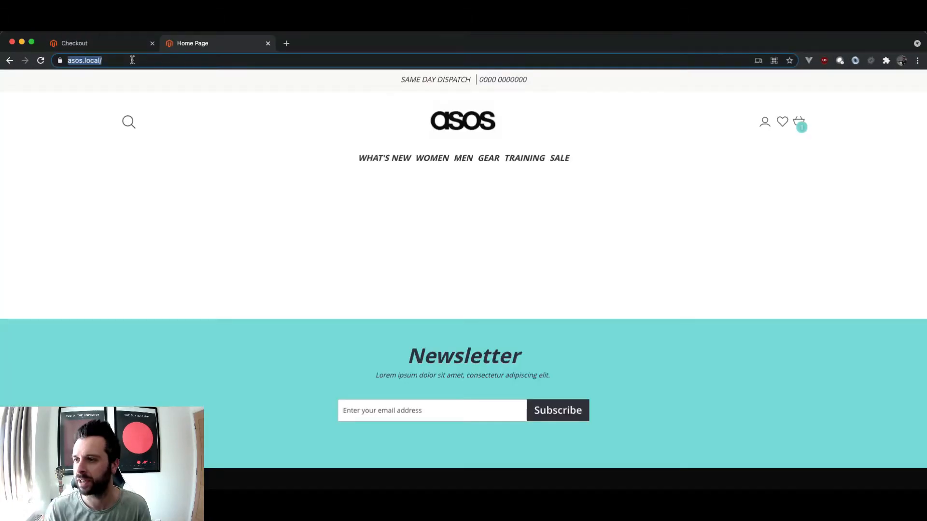
Step: Scroll down the asos.local home page to its footer with social icons, links and payment logos
scroll("down", 3)
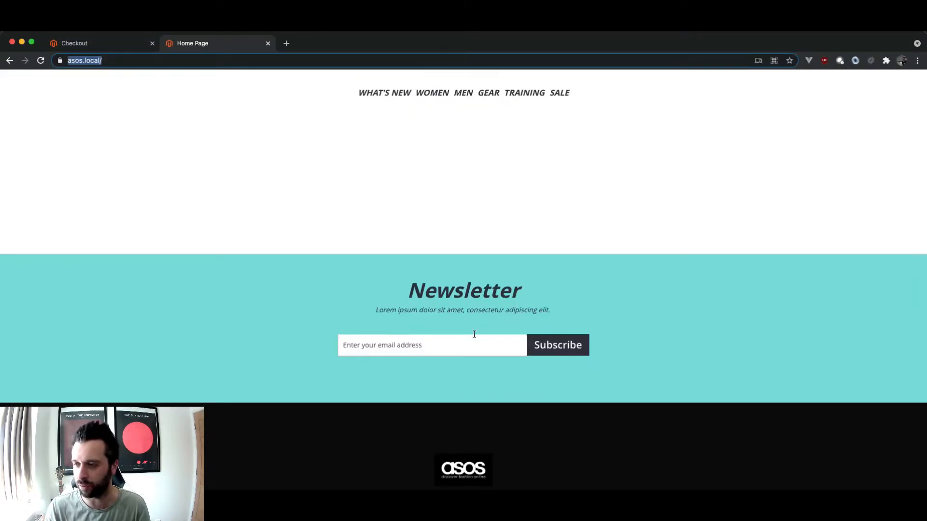
scroll("down", 3)
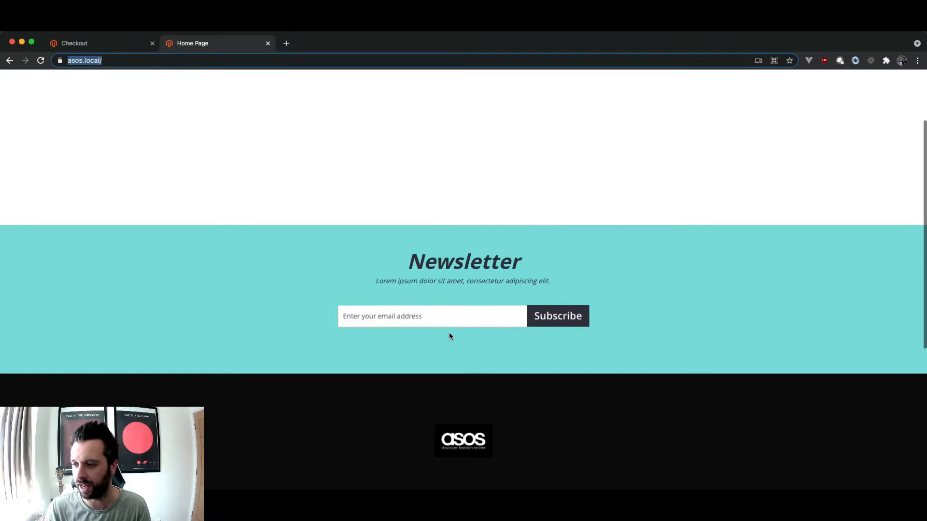
scroll("down", 3)
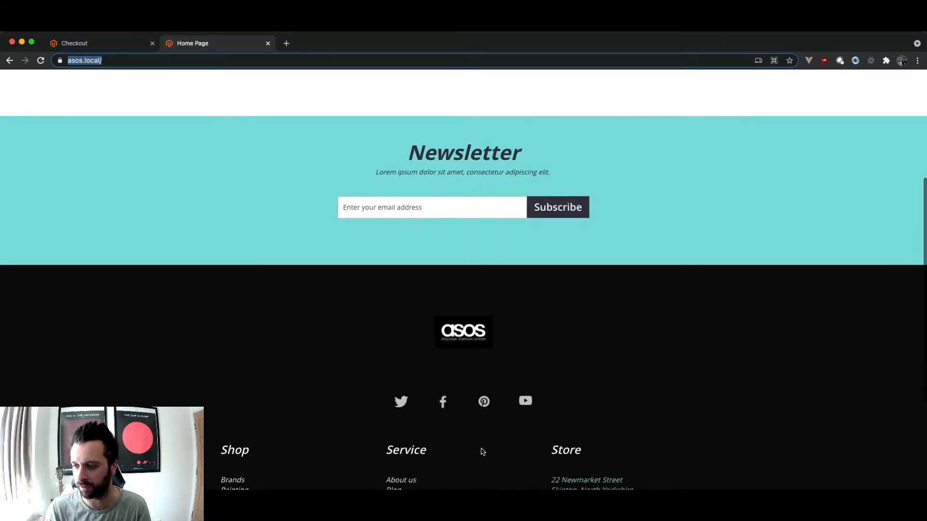
scroll("down", 3)
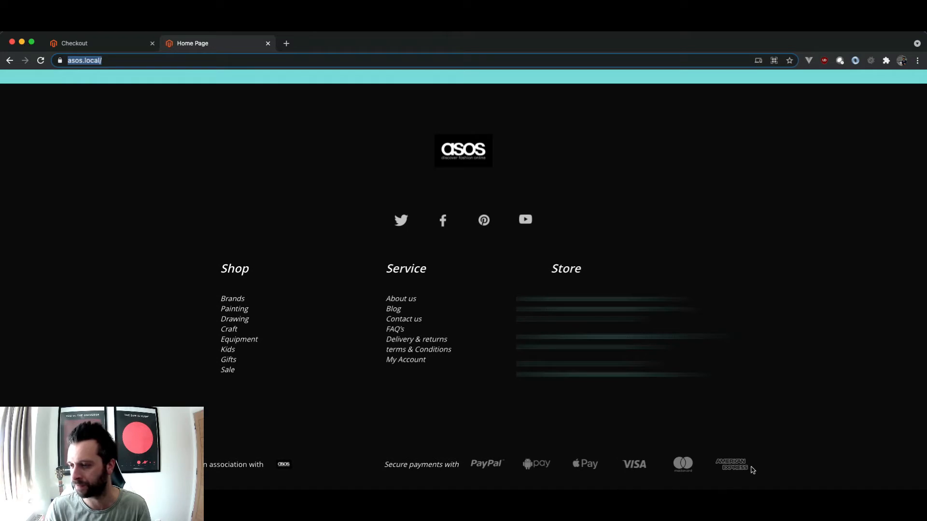
mouse_move(626, 471)
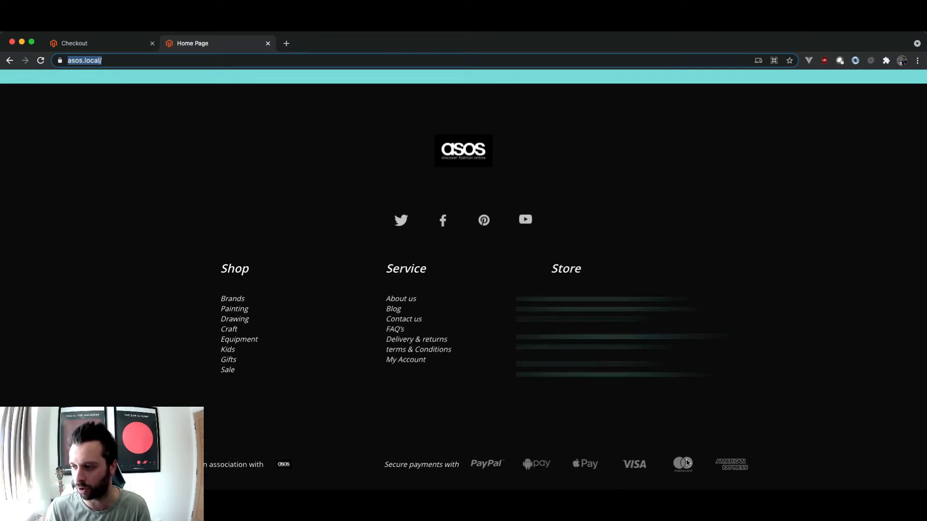
mouse_move(638, 481)
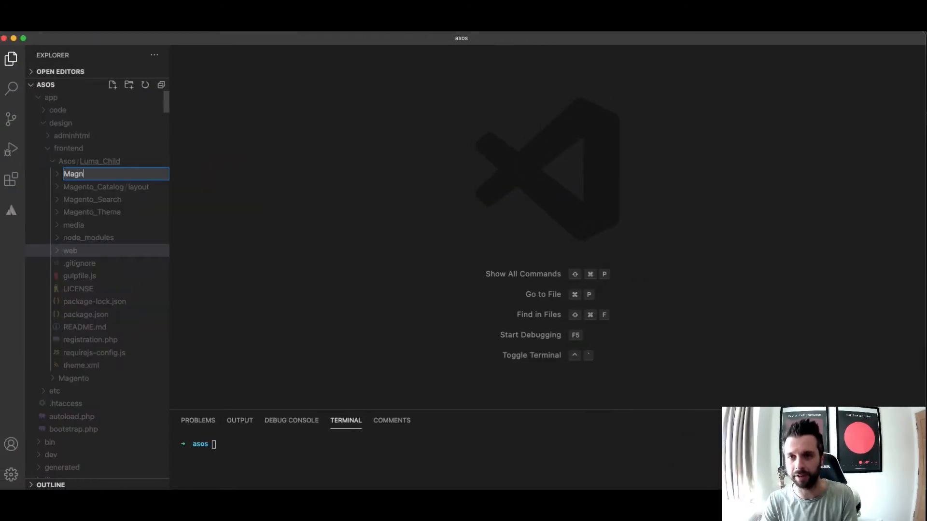
Step: Name the new theme folder Magento_Checkout
type("ento")
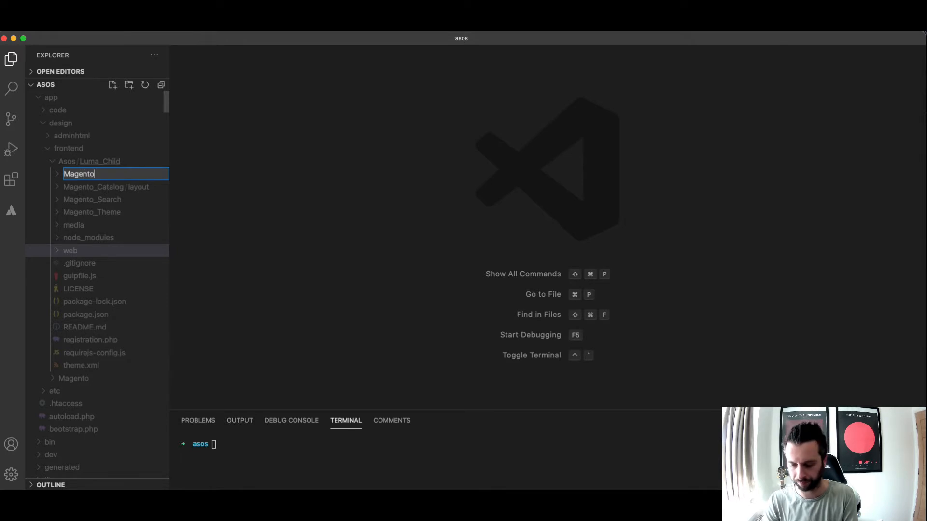
type("_Che")
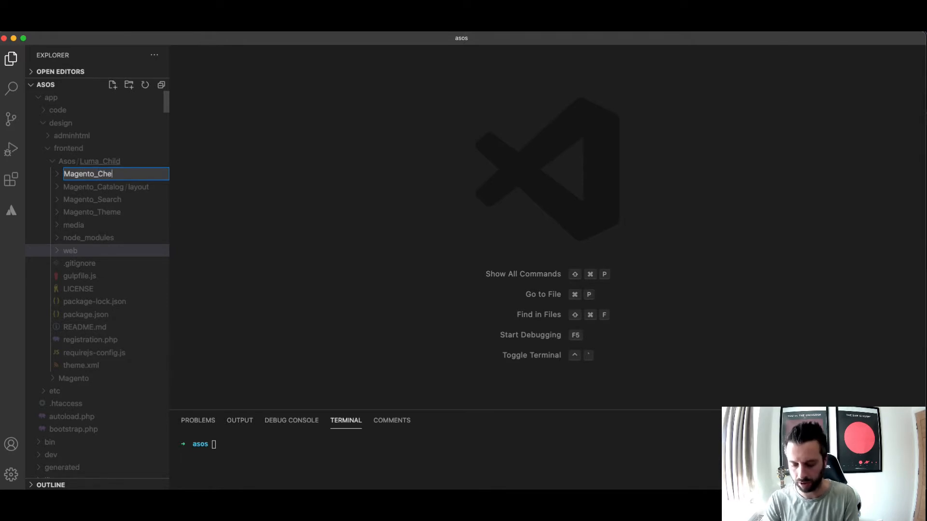
key("Enter")
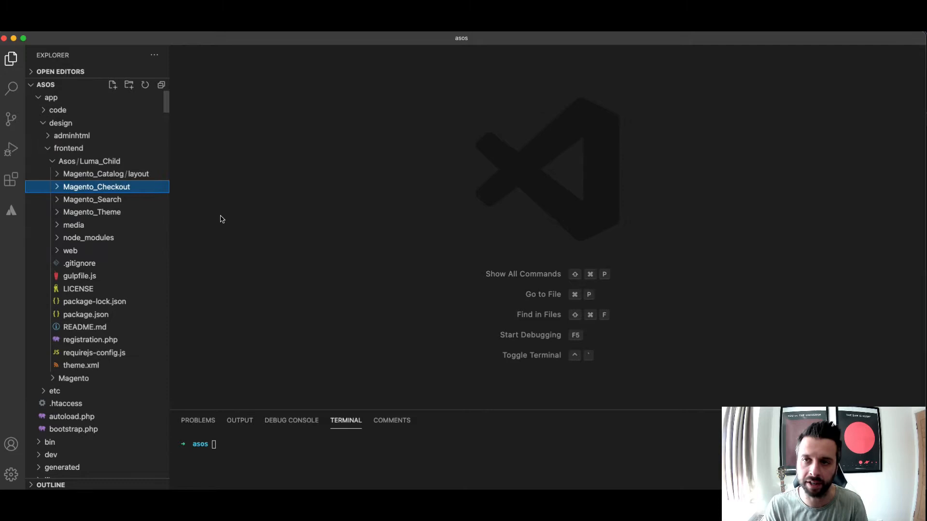
Step: Expand vendor module-checkout's view/frontend/layout folder to list the checkout XML files
scroll("down", 3)
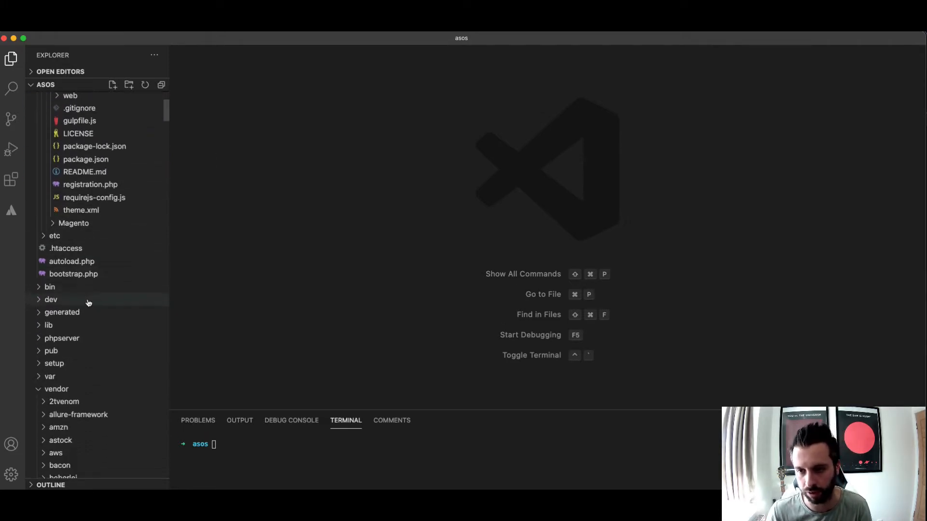
scroll("down", 3)
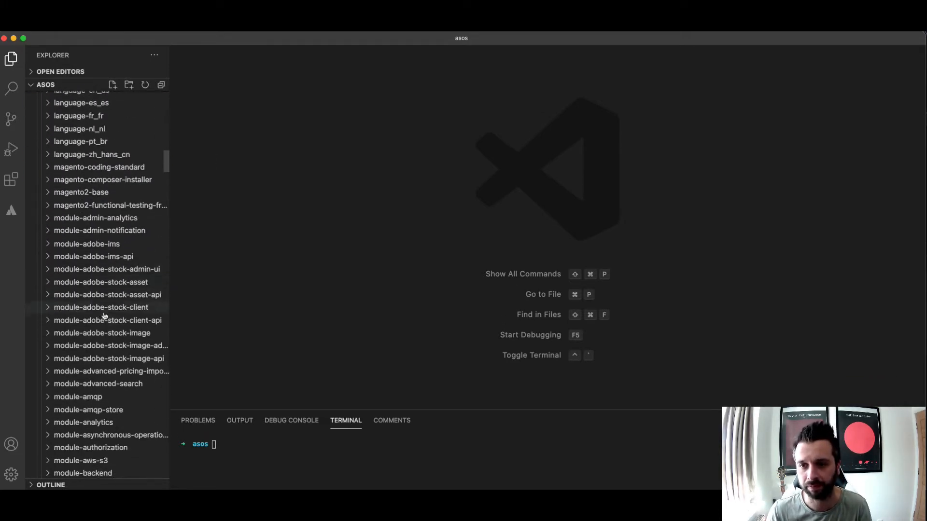
scroll("down", 3)
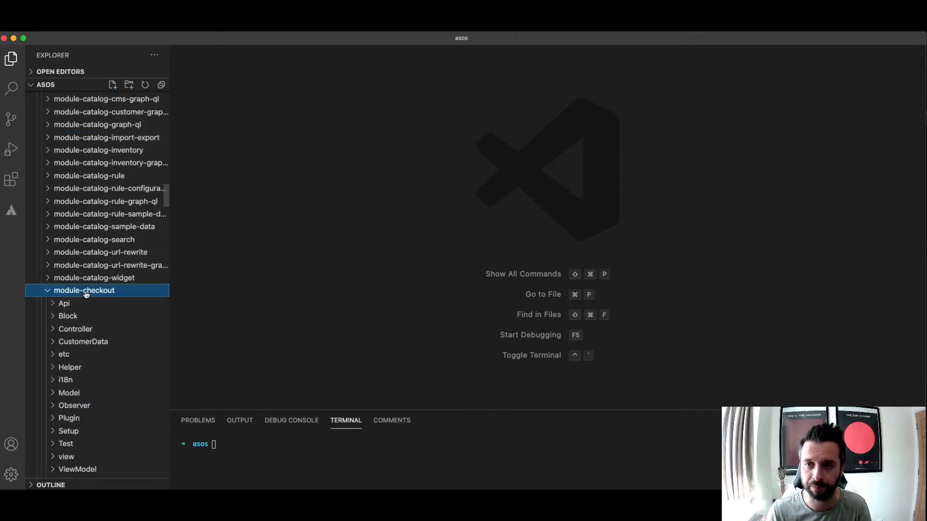
mouse_move(123, 293)
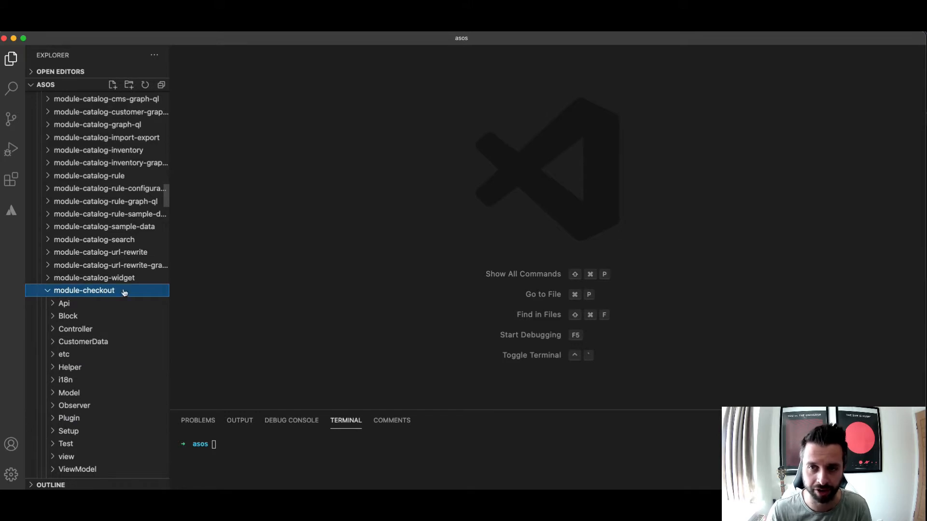
scroll("down", 3)
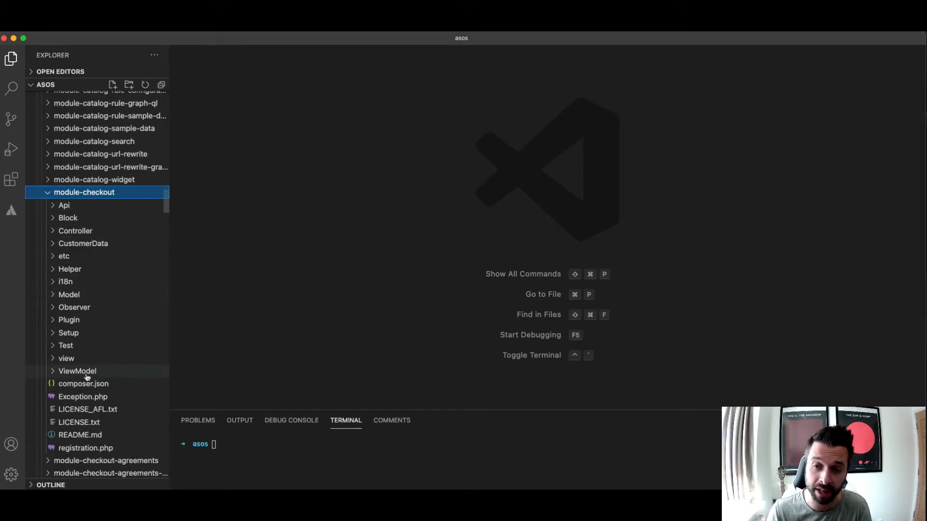
left_click(67, 359)
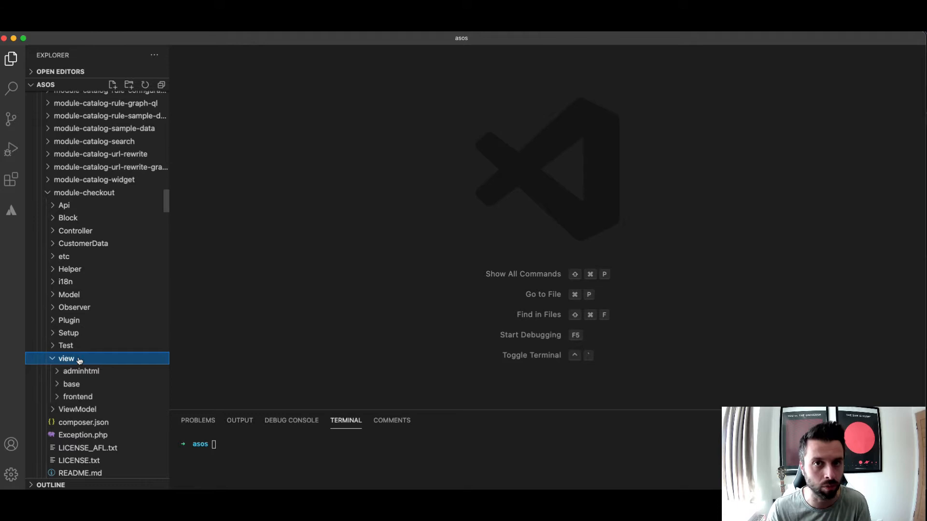
left_click(78, 397)
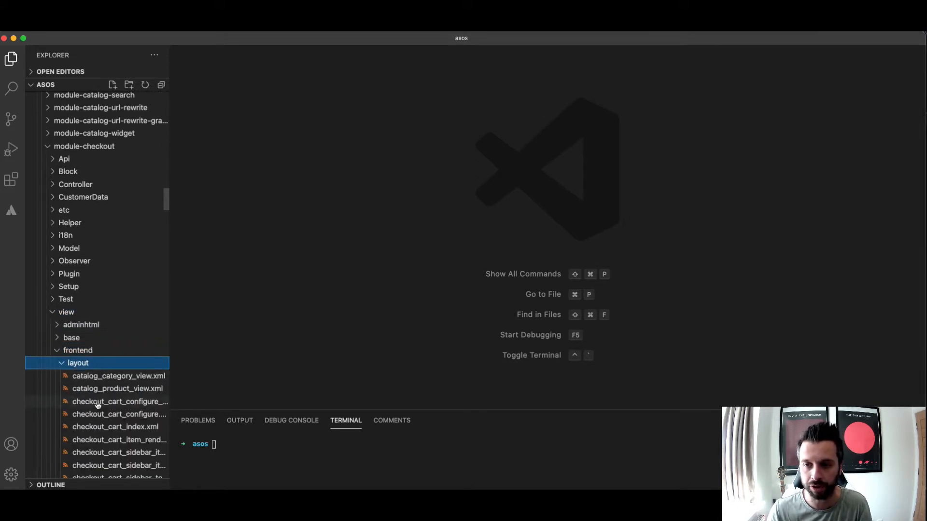
scroll("down", 3)
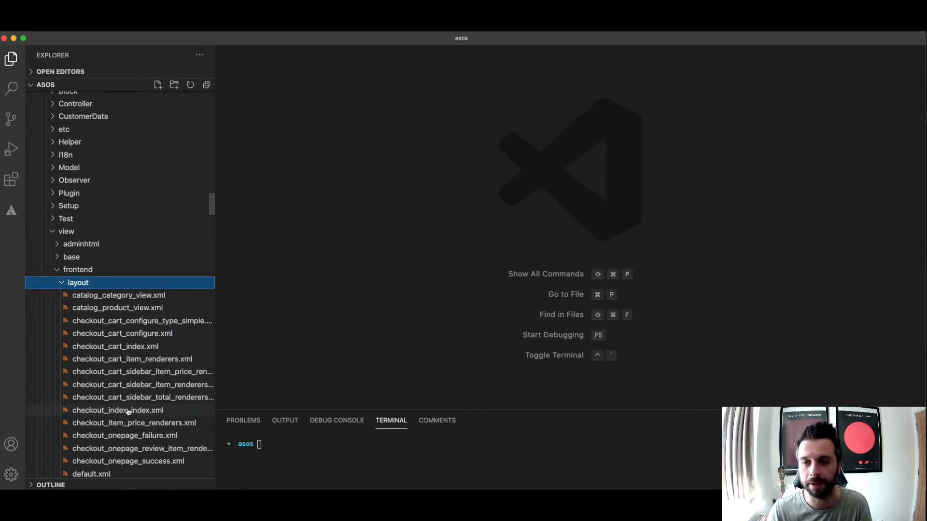
Step: Open the core checkout_index_index.xml and create a layout folder with checkout_index_index.xml under Magento_Checkout
double_click(117, 411)
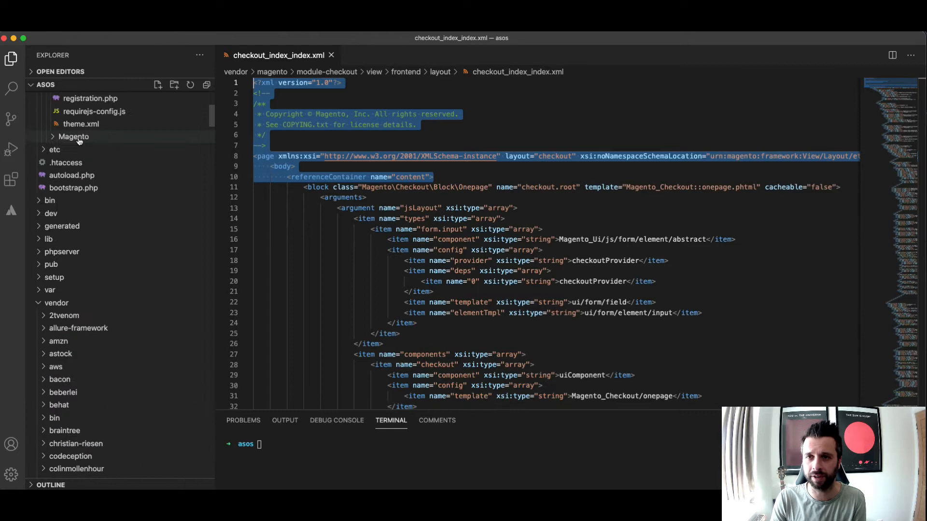
right_click(81, 187)
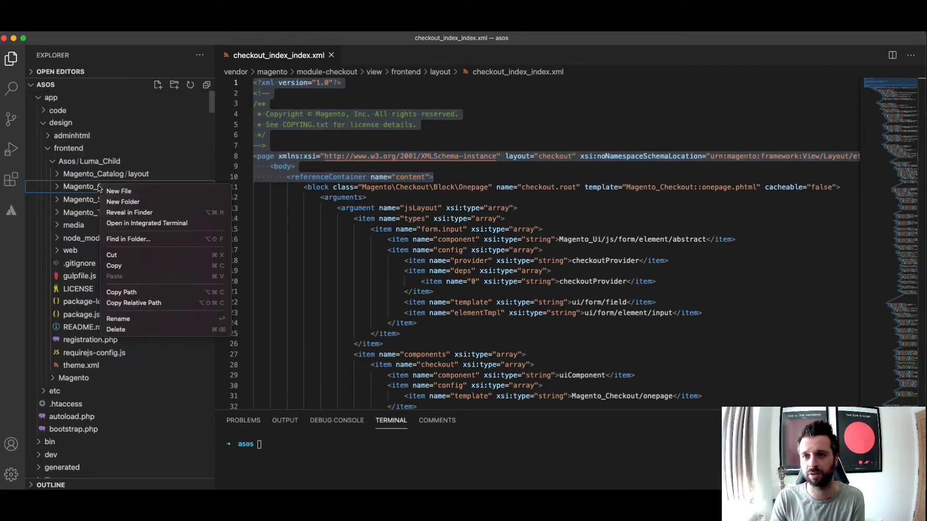
mouse_move(122, 202)
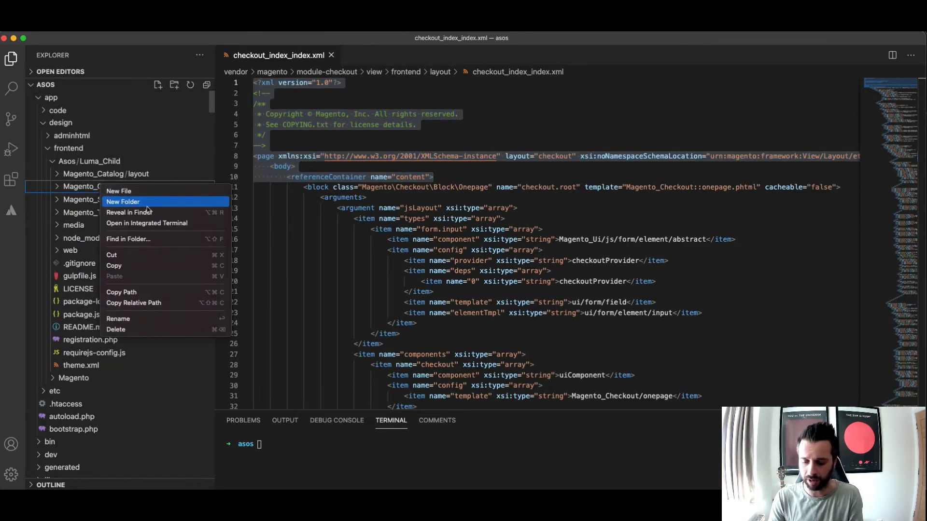
left_click(123, 202)
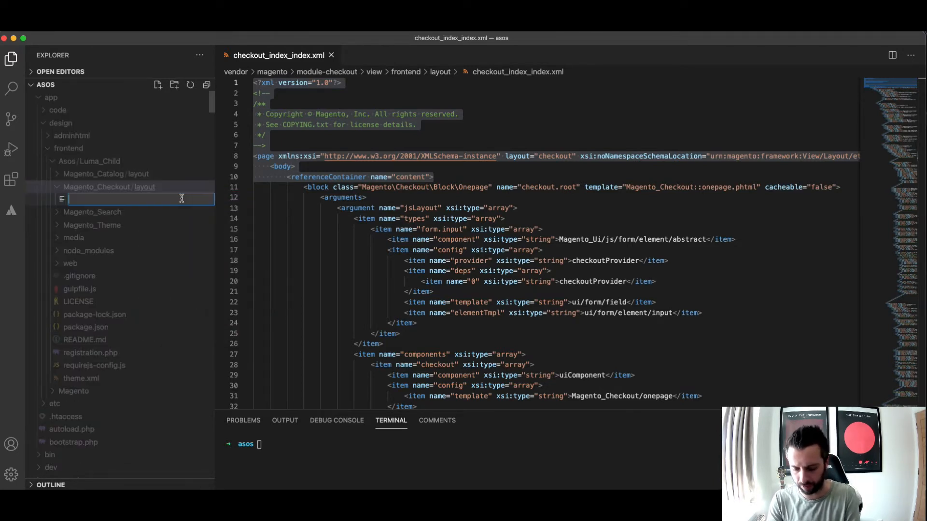
type("checkout")
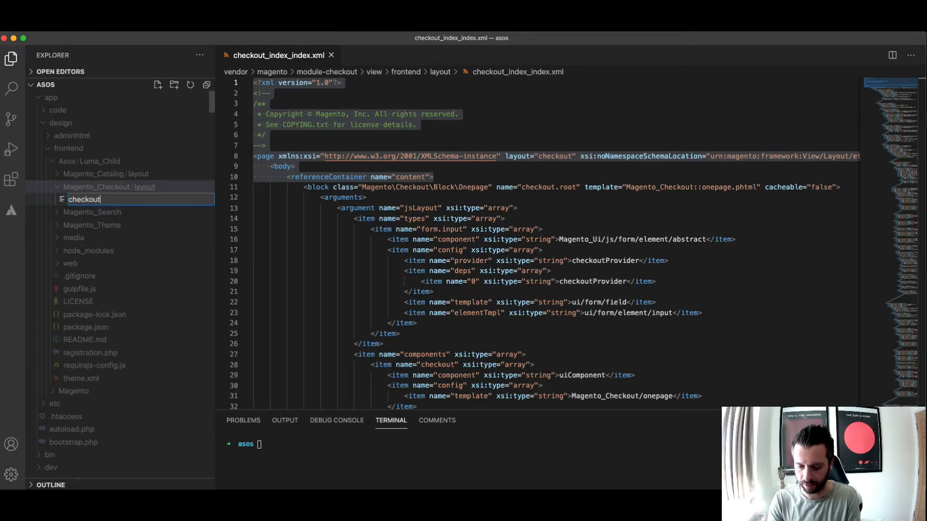
type("_index")
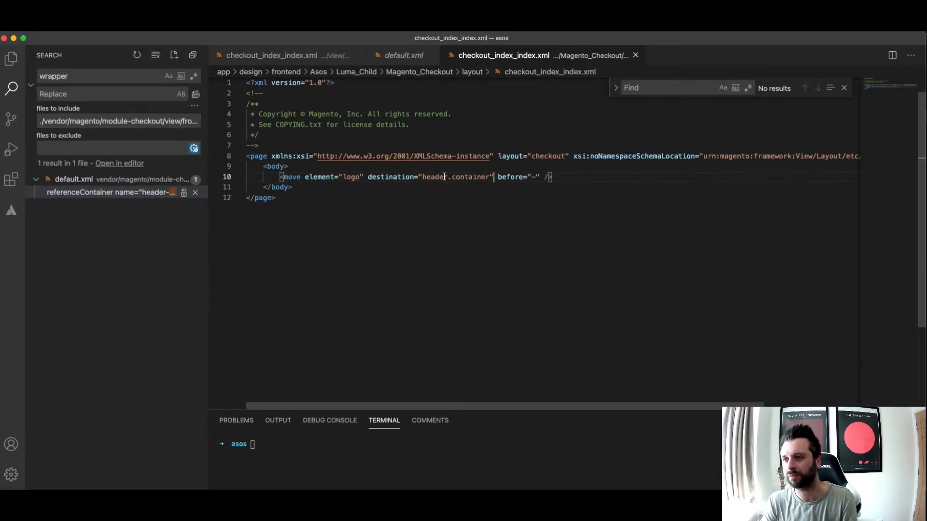
Step: Retarget the logo move to checkout.header.wrapper and begin a second move instruction
double_click(479, 177)
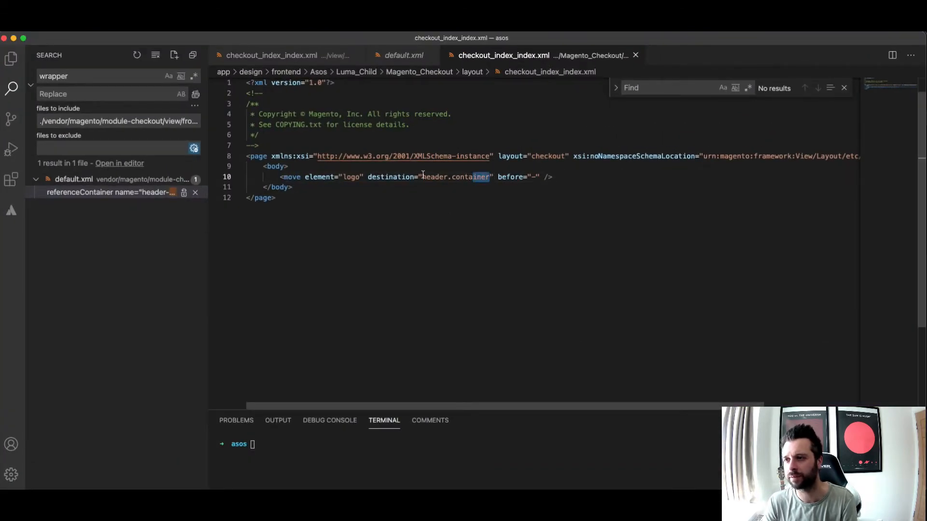
type("checkout.")
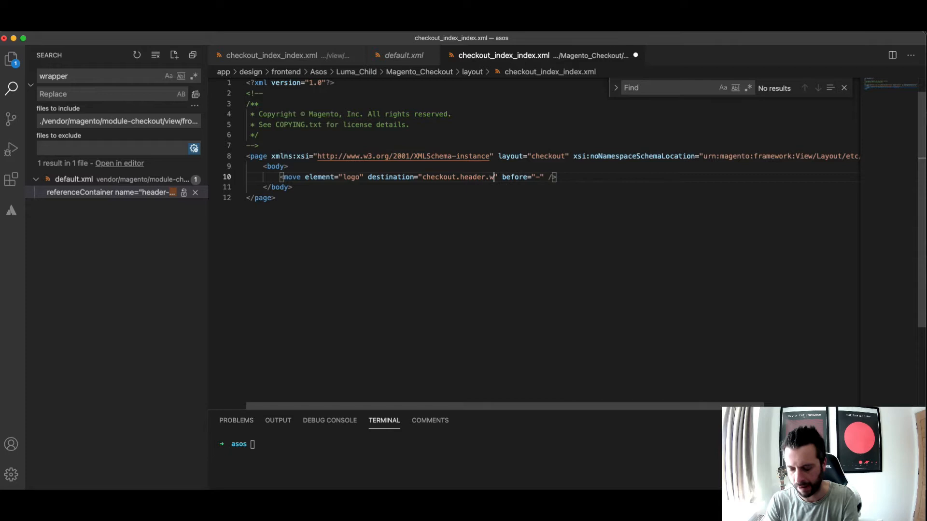
type("rapper")
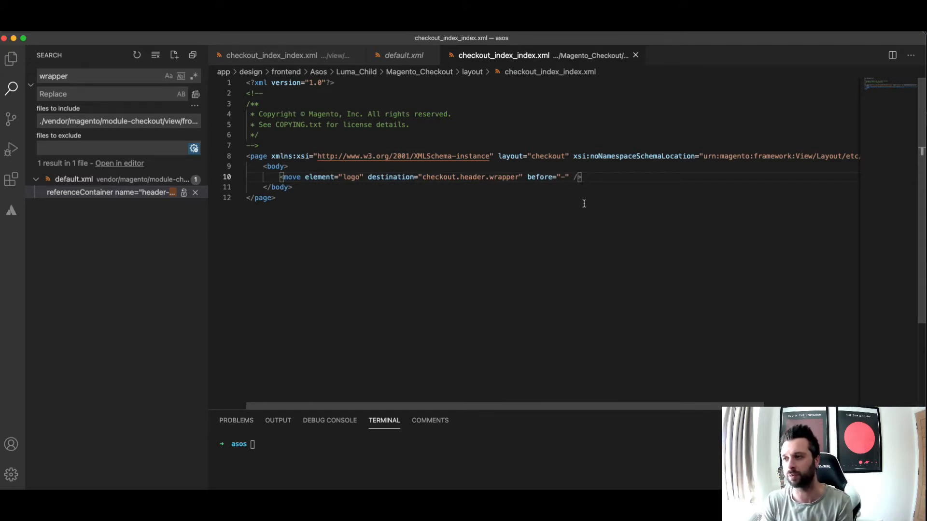
type("move element=\"\" destination=\"\" />")
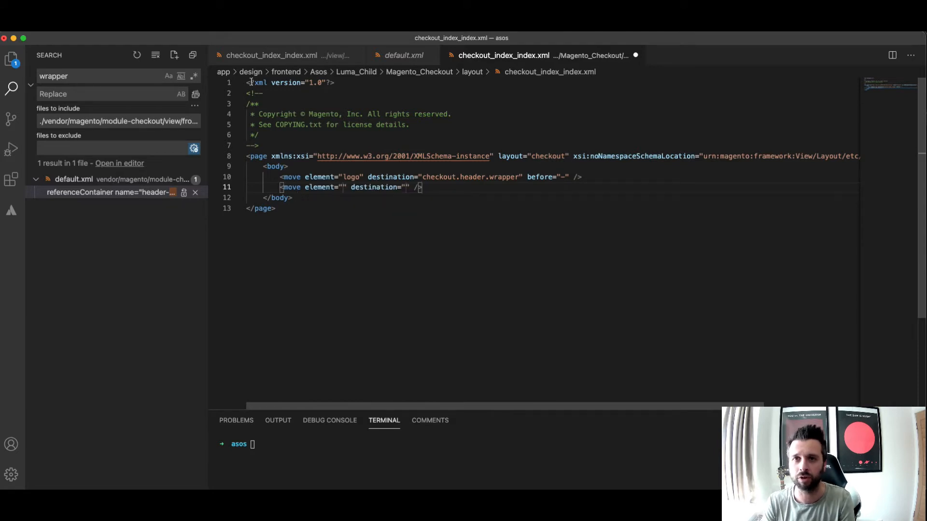
Step: Open Asos/GlobalFooterBase default.xml and copy the footer.base container name
left_click(10, 59)
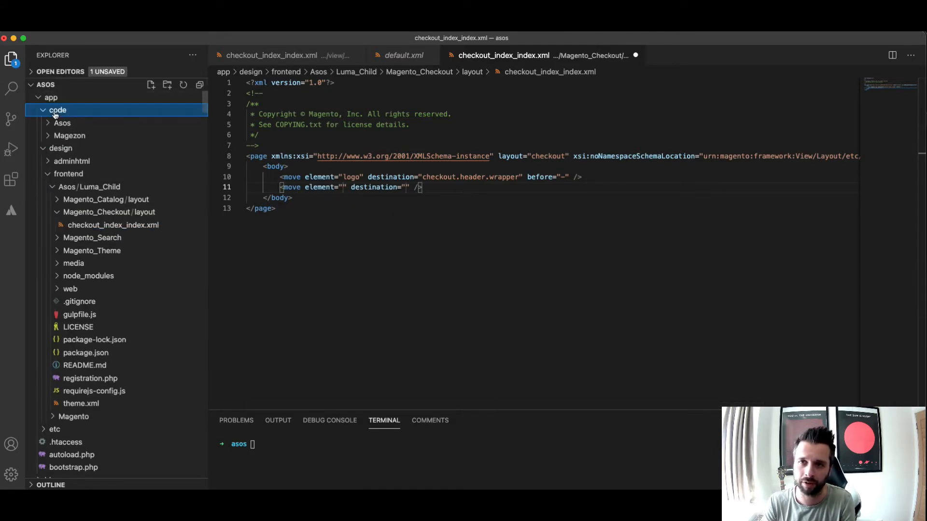
left_click(61, 122)
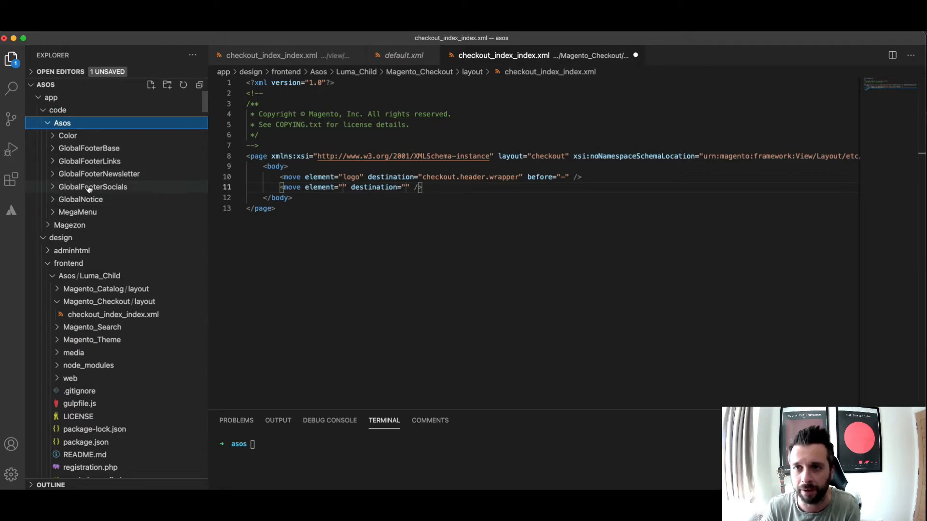
left_click(89, 148)
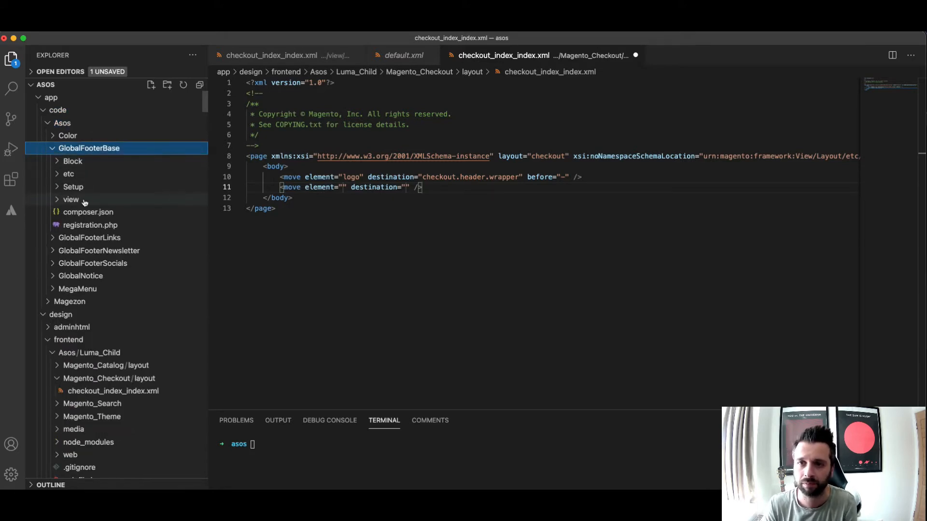
left_click(70, 199)
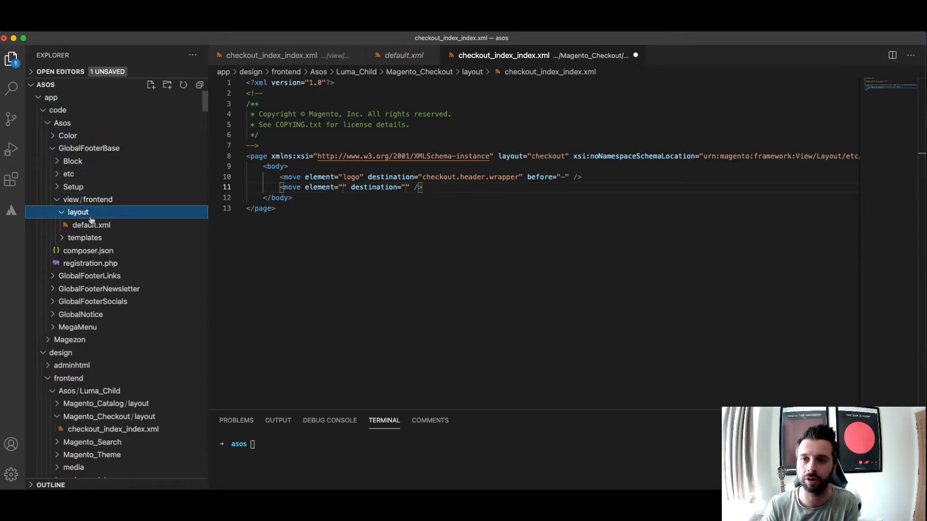
left_click(91, 225)
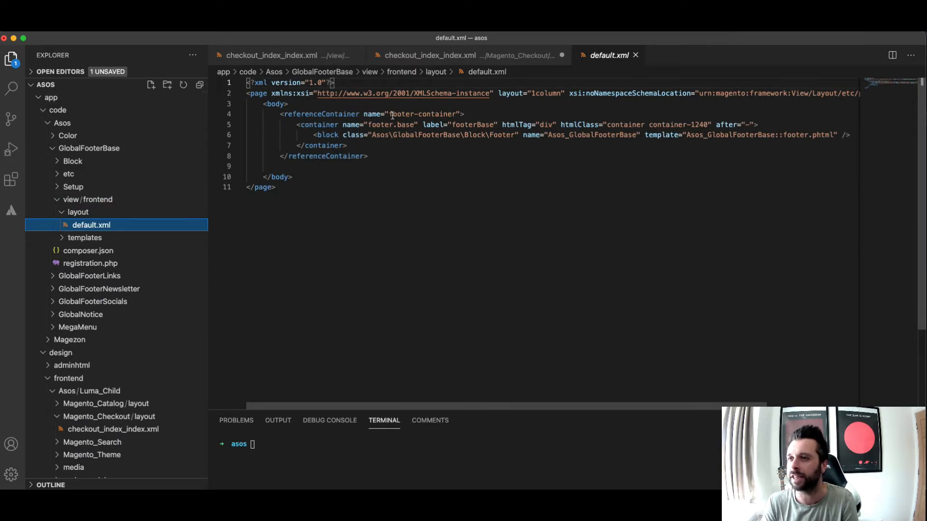
double_click(390, 125)
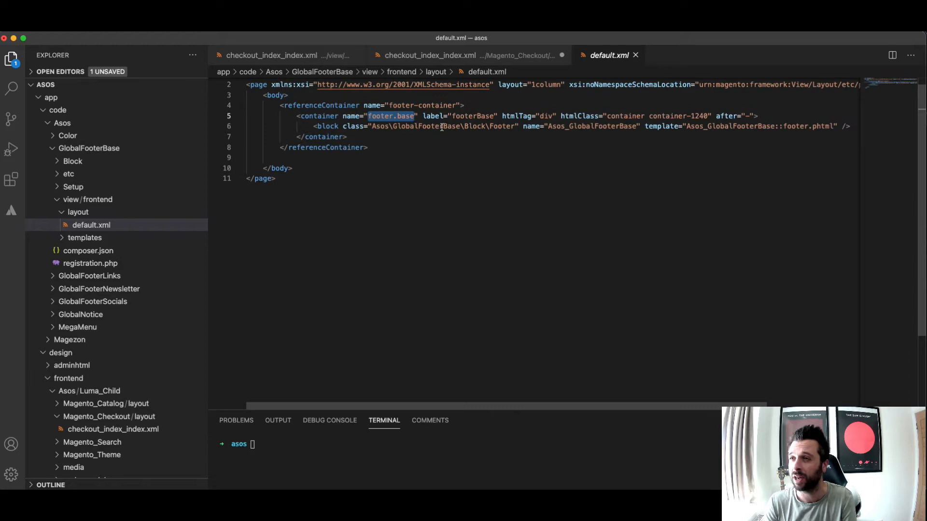
Step: Fill the second move with element footer.base and a footer destination in checkout_index_index.xml
left_click(430, 55)
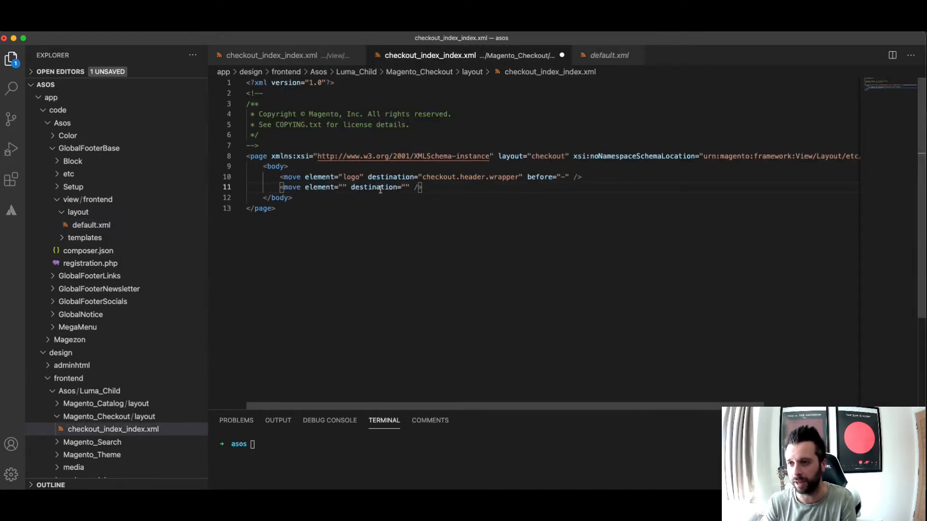
type("footer.base")
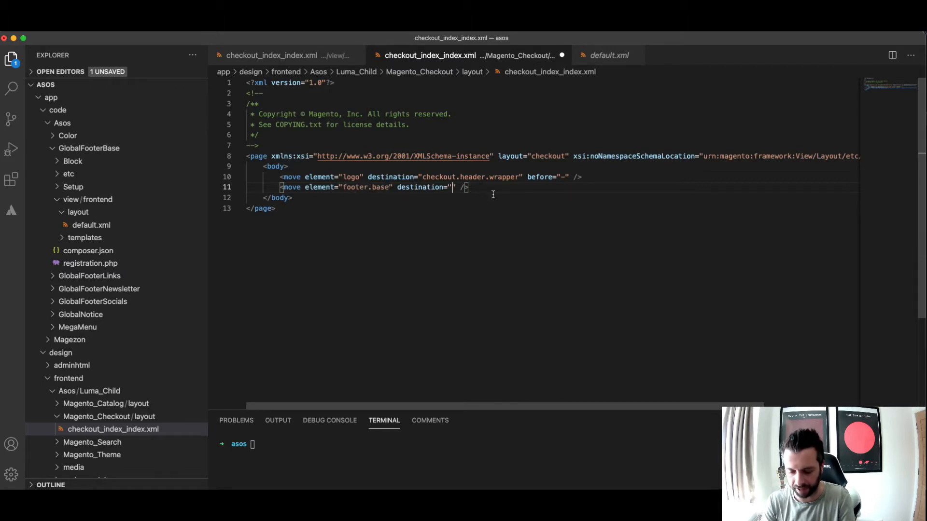
type("footer")
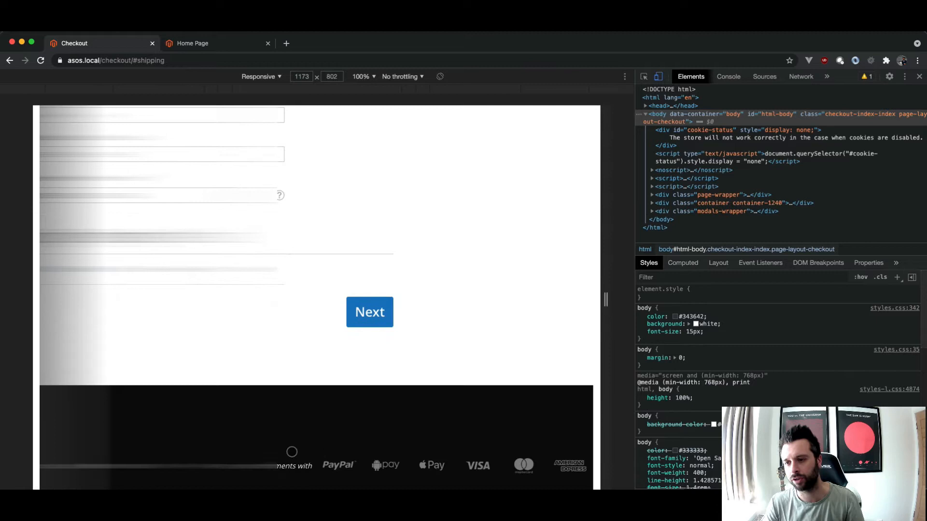
Step: Reload the checkout shipping page and scroll to the footer's container-1240 element in DevTools
left_click(369, 312)
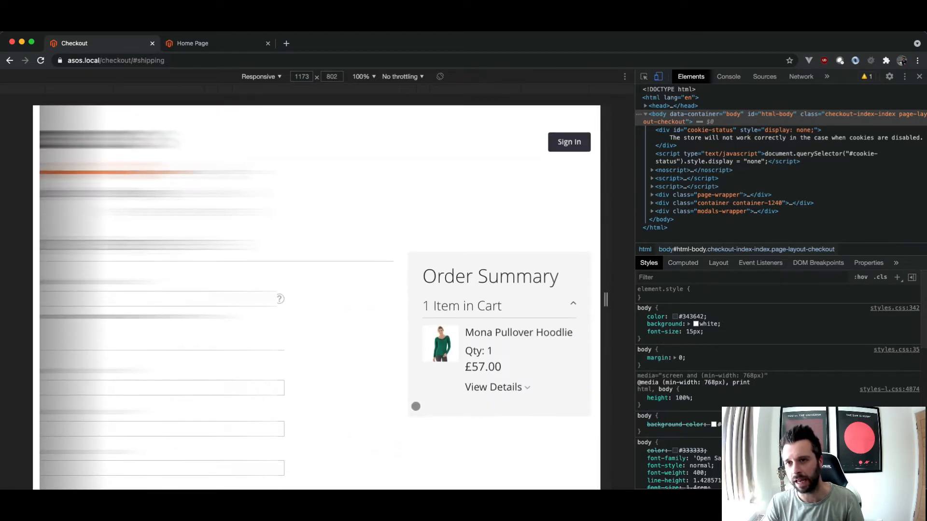
scroll("down", 3)
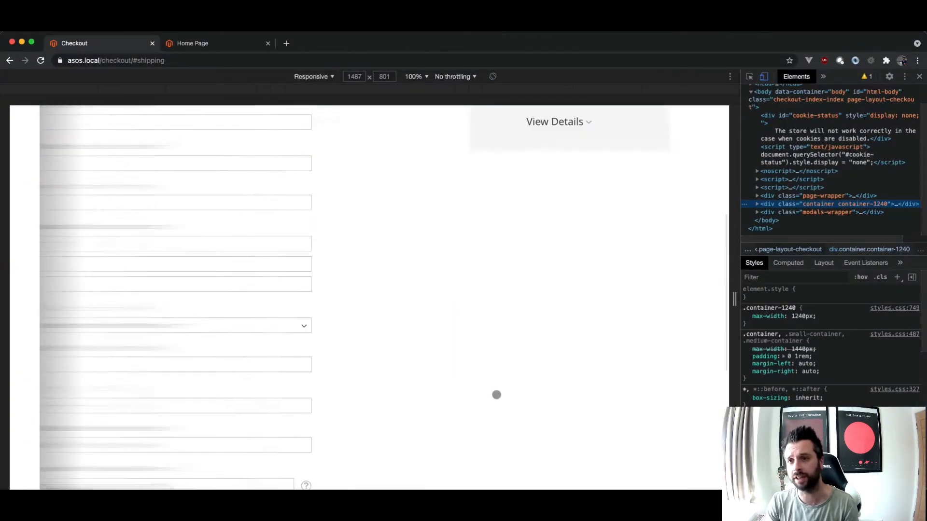
scroll("down", 3)
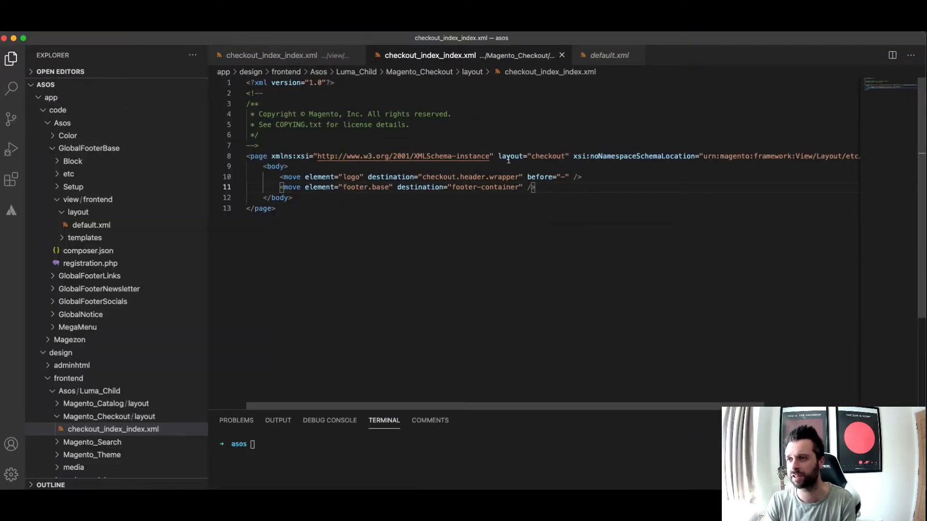
Step: Change the checkout page layout value to 1column and move to the GlobalFooterLinks default.xml
double_click(546, 156)
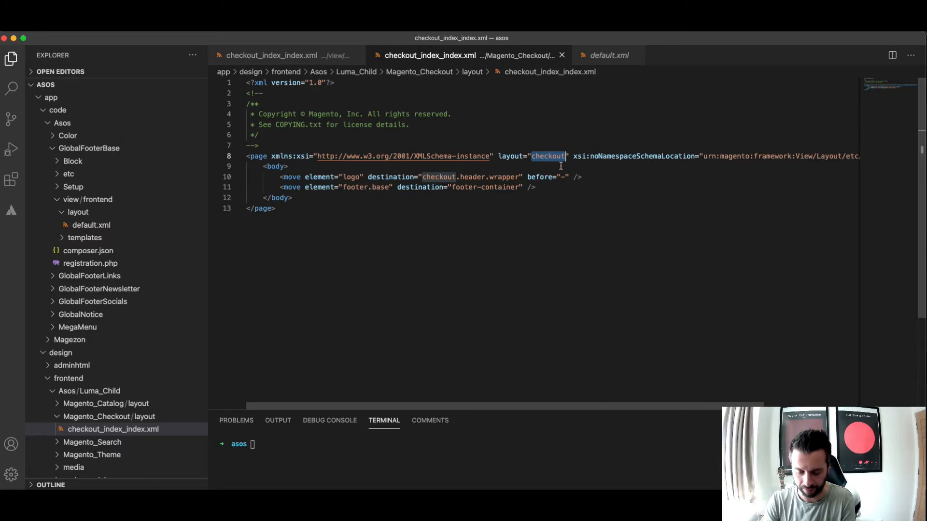
type("col")
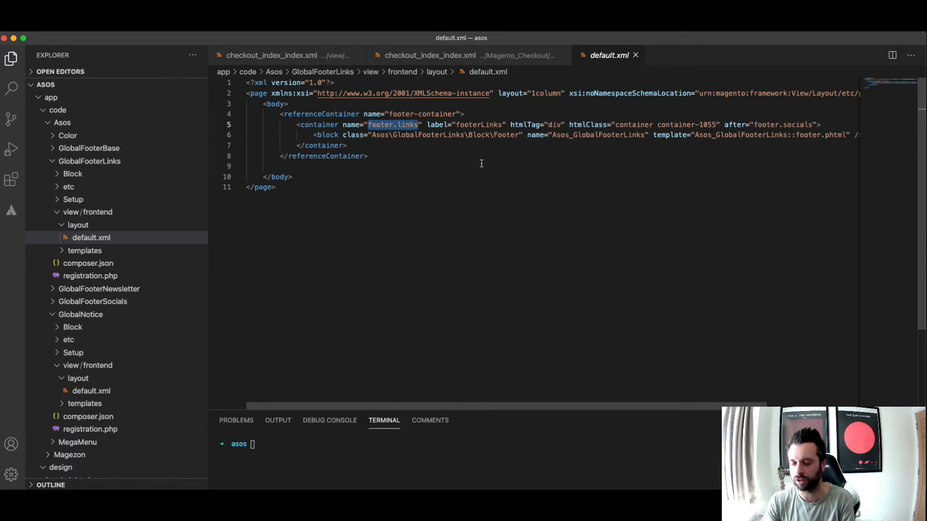
left_click(429, 55)
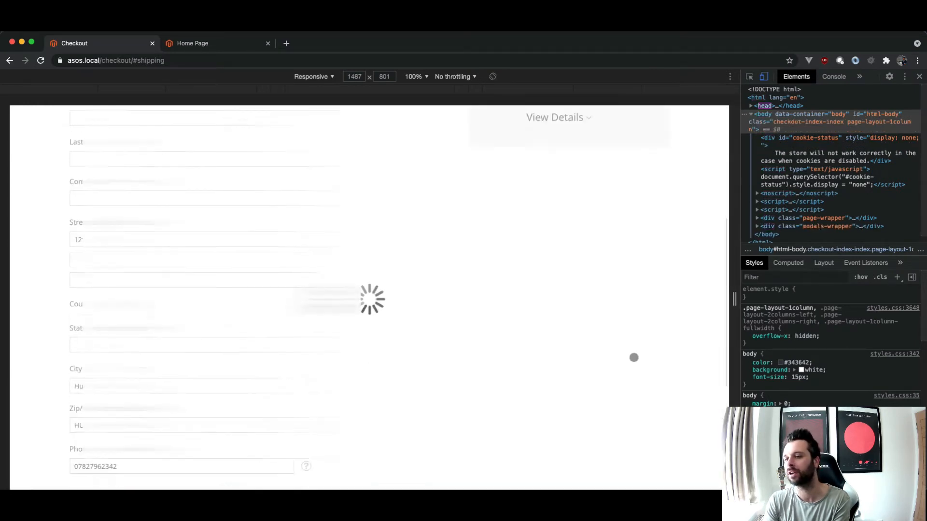
Step: Scroll the reloading checkout shipping page as the one-column layout is applied
scroll("down", 3)
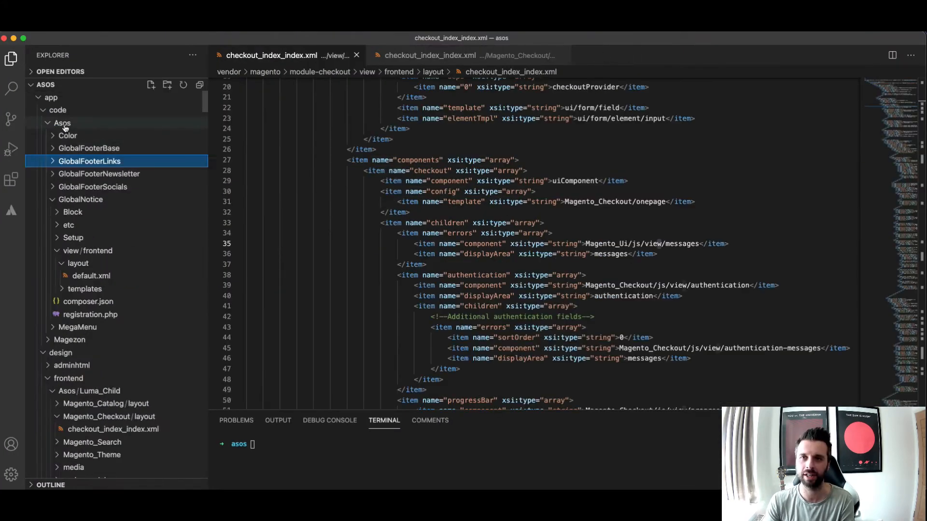
Step: Create a _checkout.scss file in the Luma_Child theme's web/scss/modules folder
left_click(62, 123)
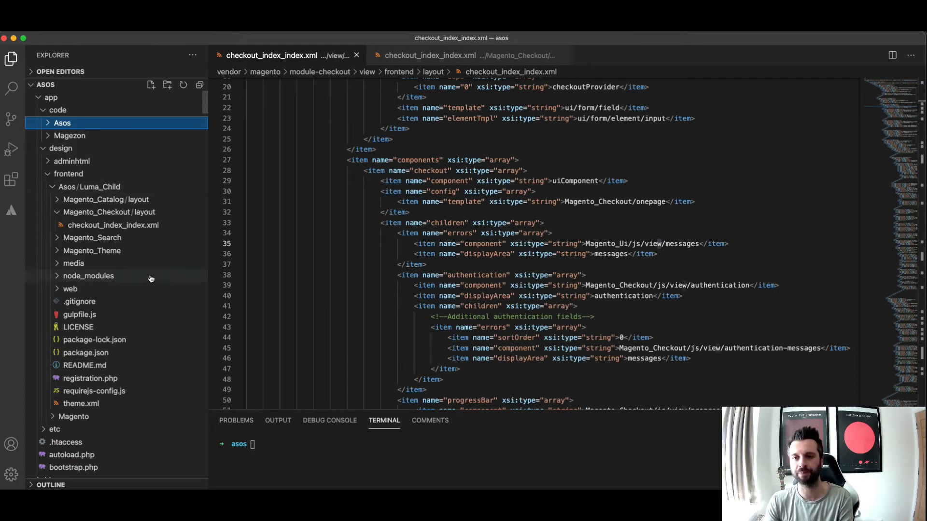
left_click(70, 288)
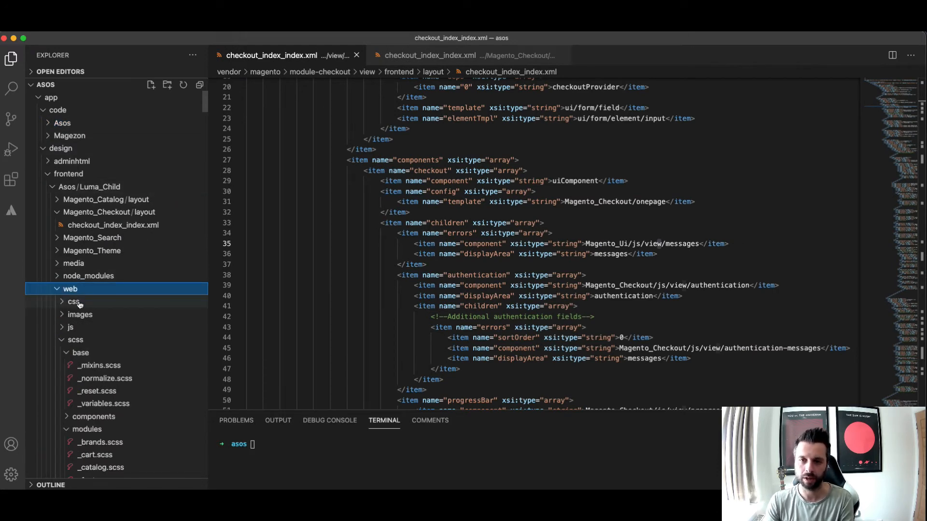
left_click(75, 340)
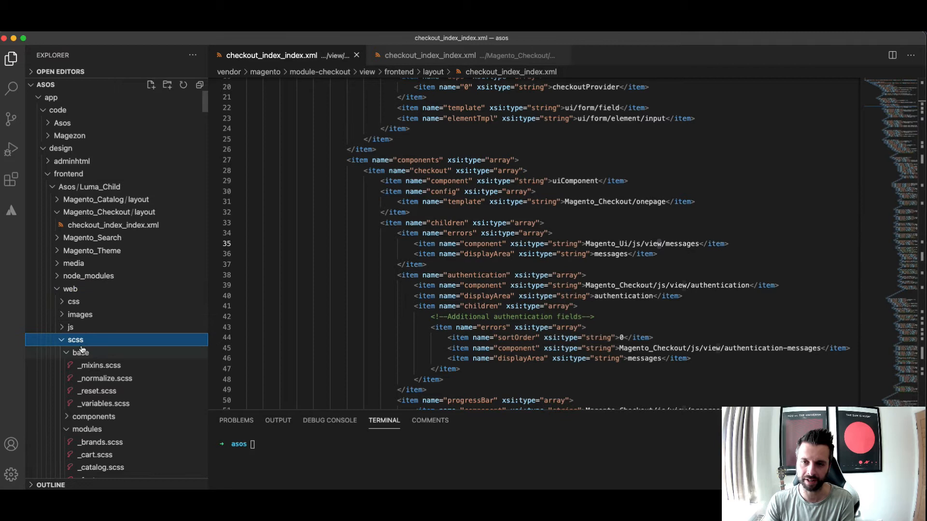
right_click(87, 291)
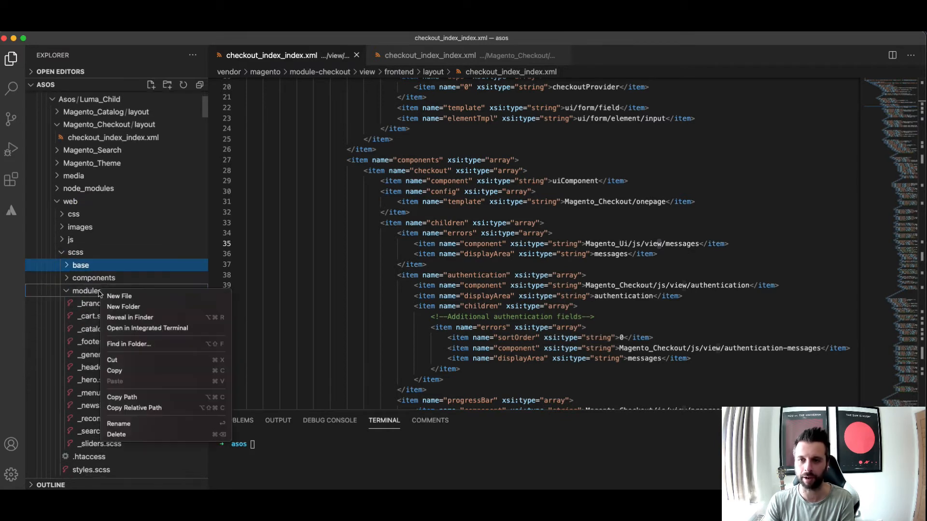
left_click(119, 296)
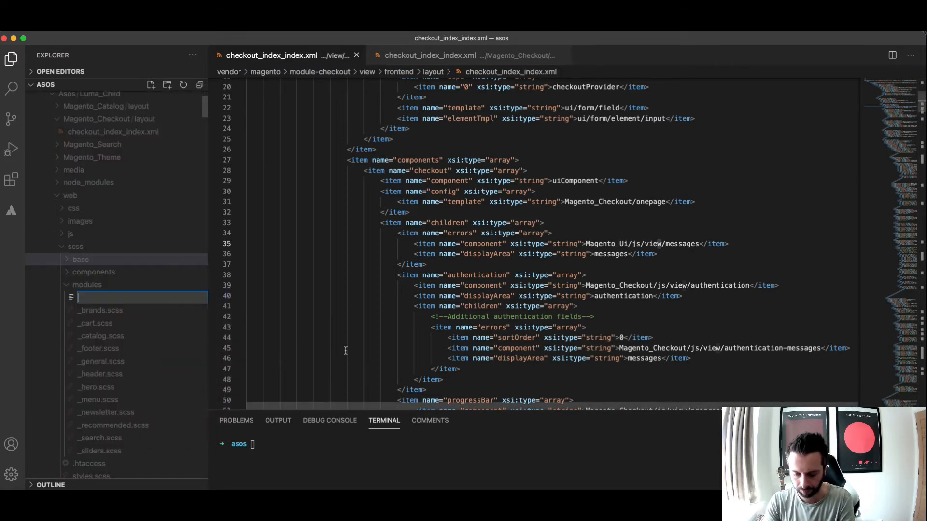
type("_checko")
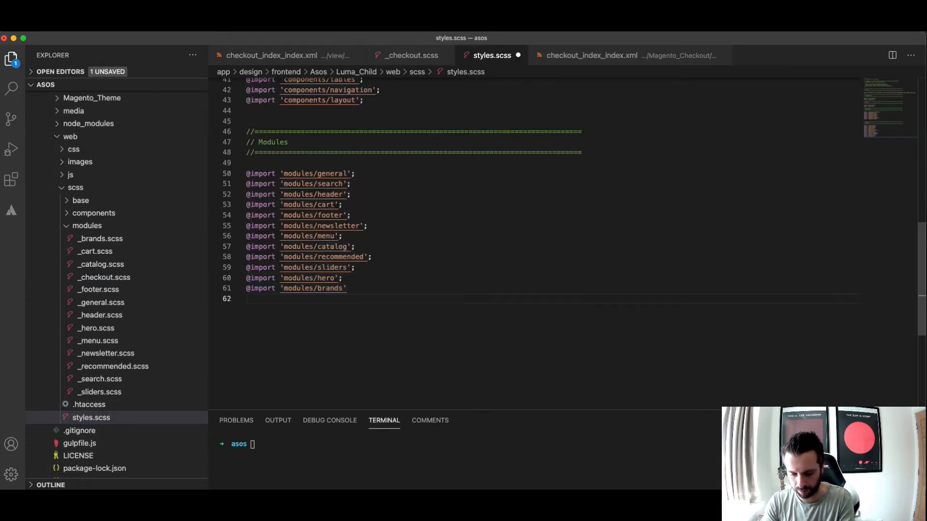
type("@imo")
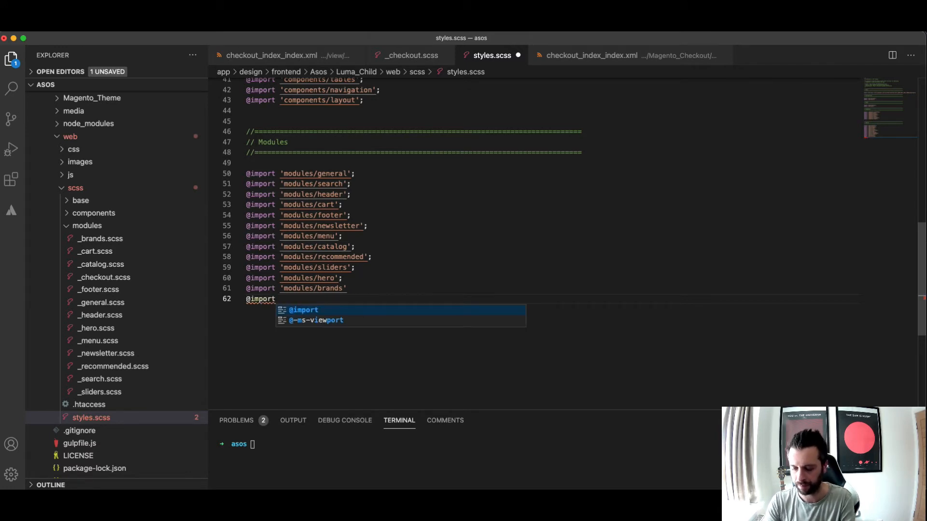
type("'")
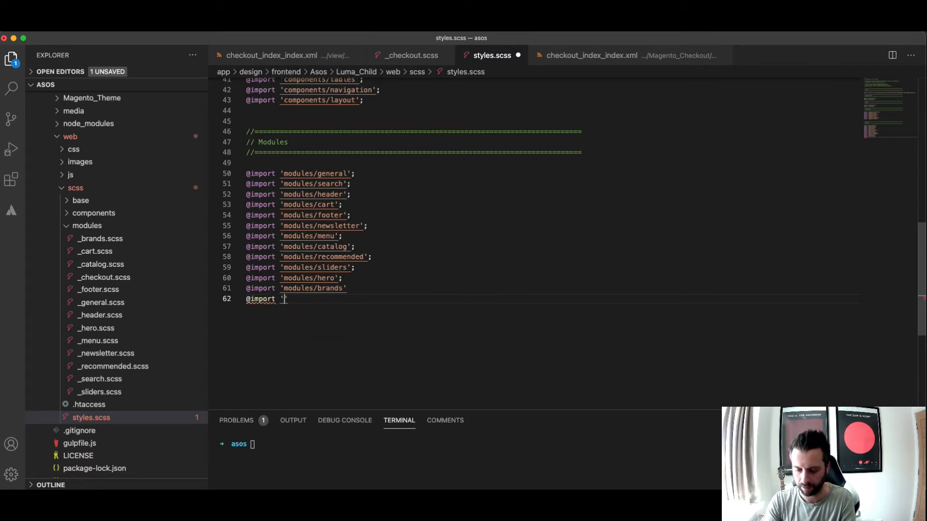
type("modules")
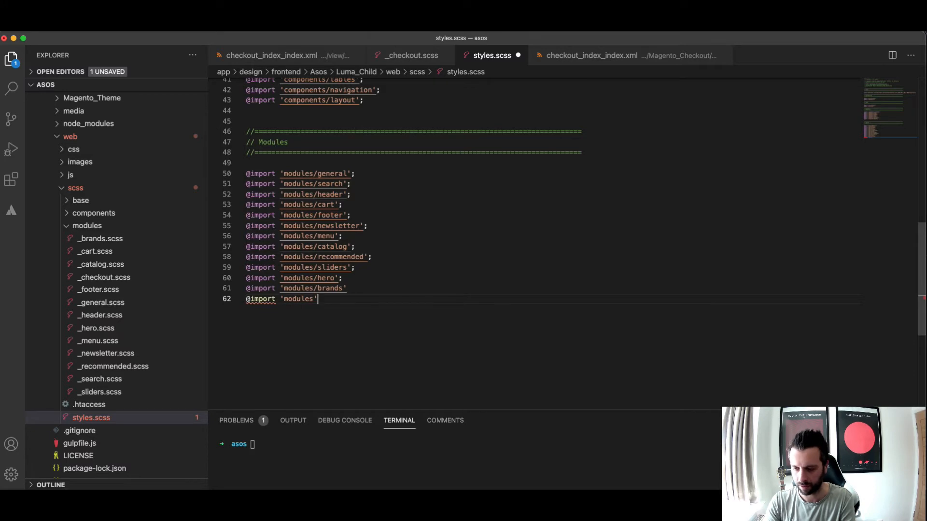
type("'")
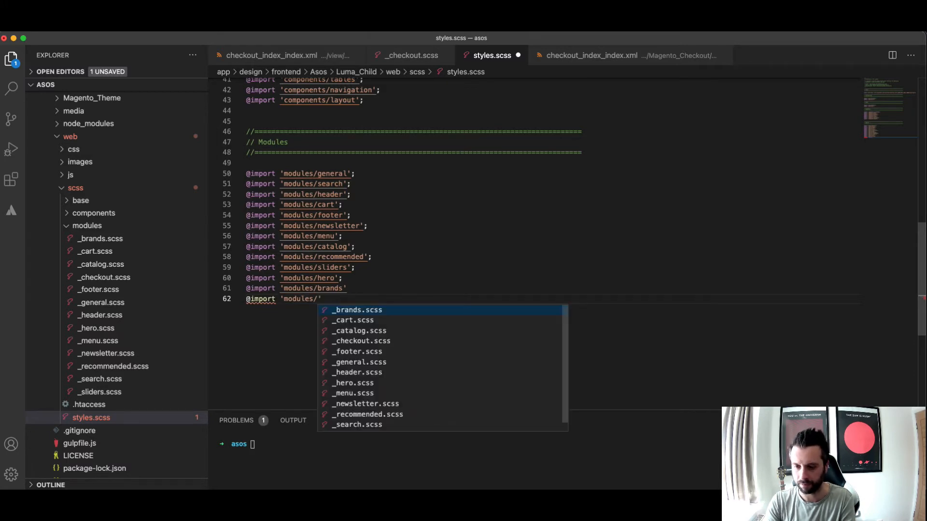
type("checkou")
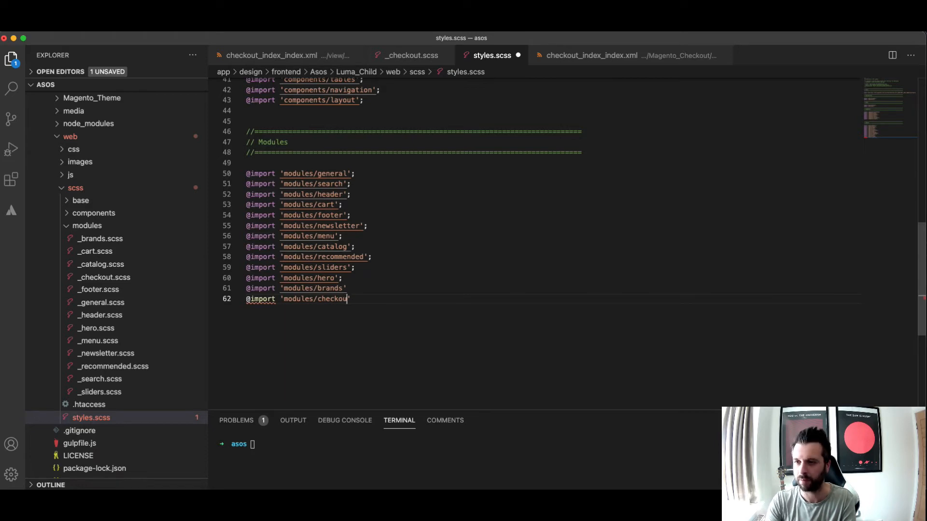
type("t'")
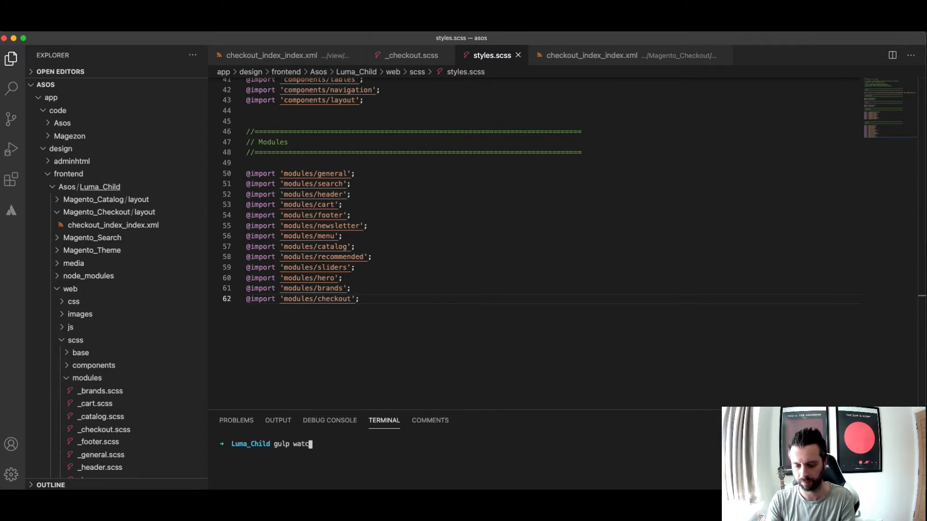
key("Enter")
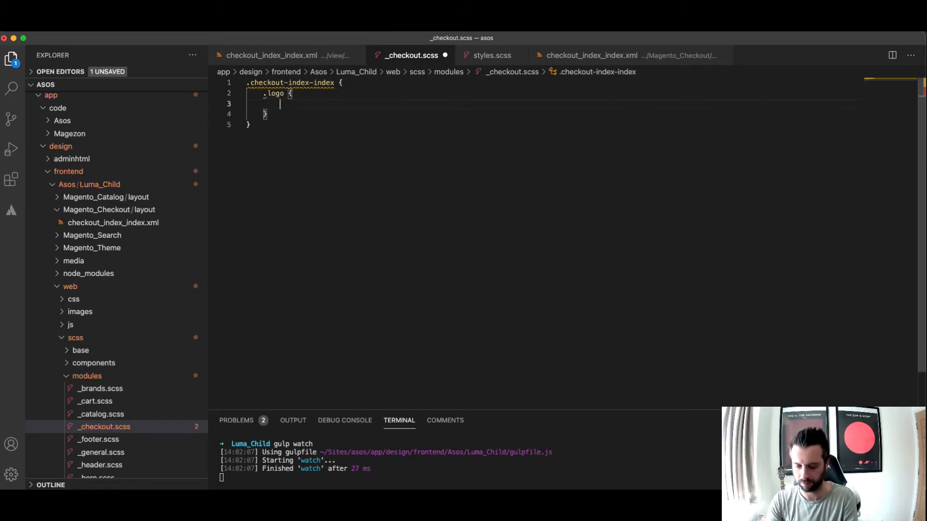
Step: Add font-size: 16px to the .opc-wrapper .step-title rule in _checkout.scss and save
type("margin:")
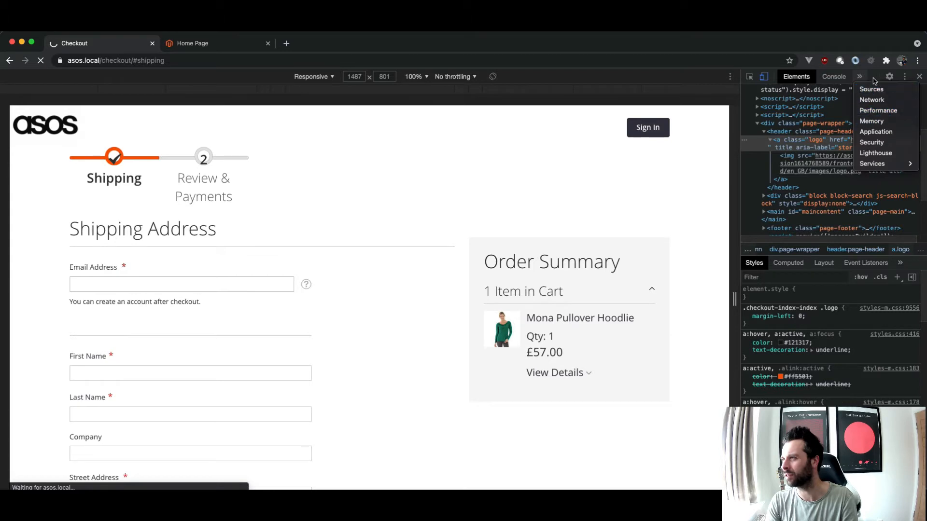
left_click(885, 60)
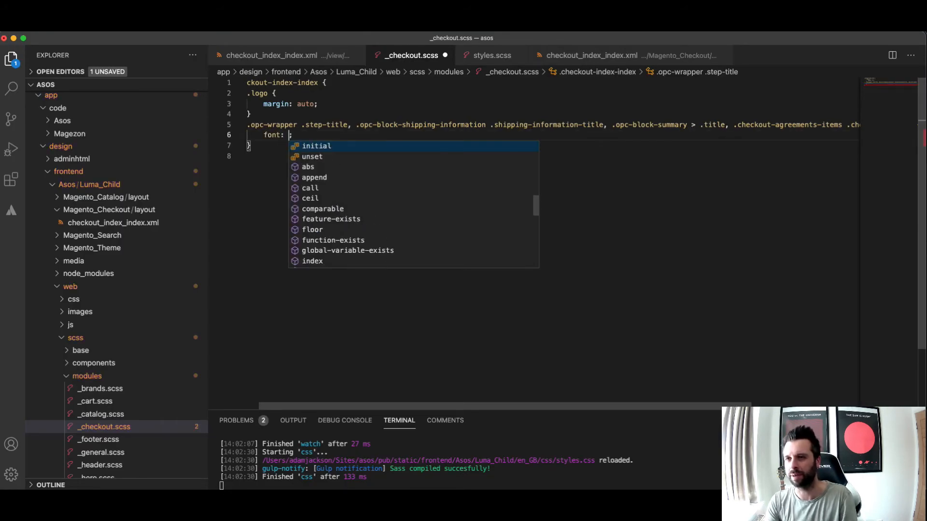
type("-size")
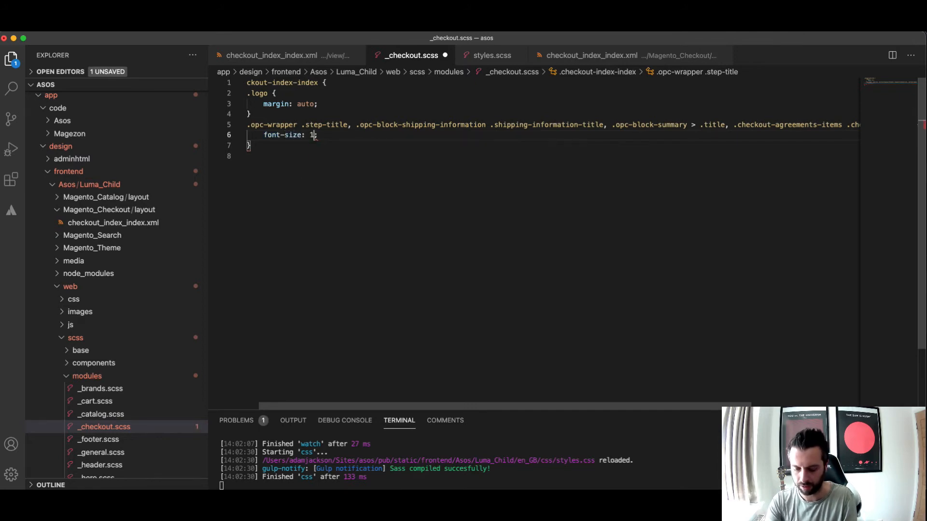
type("6px")
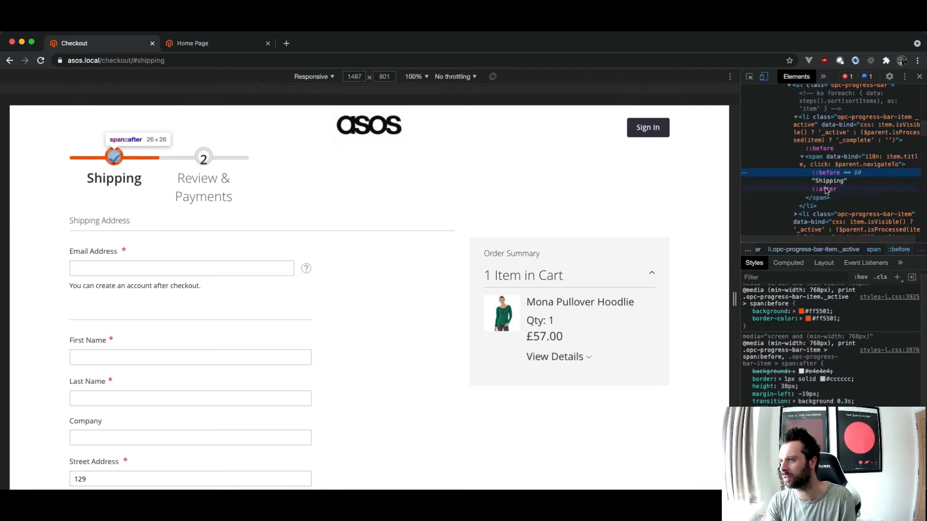
Step: Select the Shipping step span's ::after pseudo-element in DevTools to view its styles
left_click(823, 188)
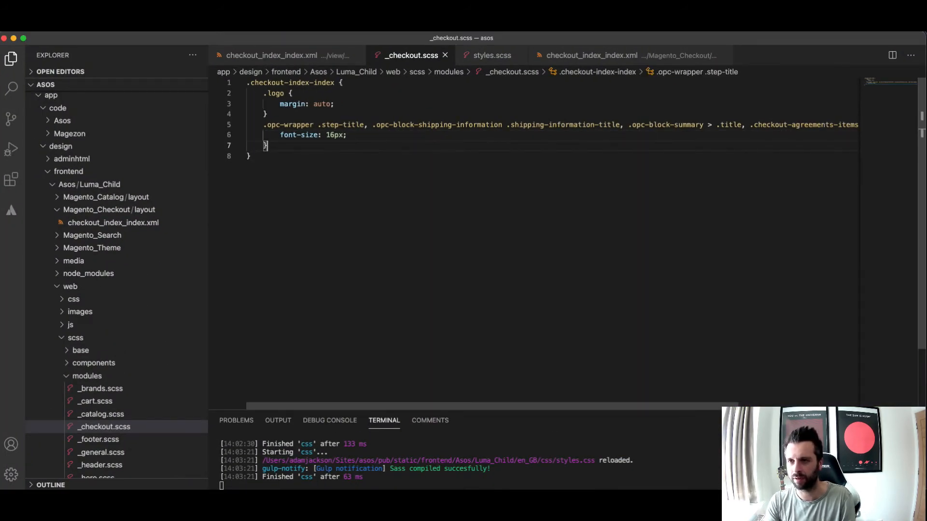
Step: Add .opc-progress-bar-item > span:after { font-size: 16px; } for the step markers
type(".opc-progress-bar-item > span:after {")
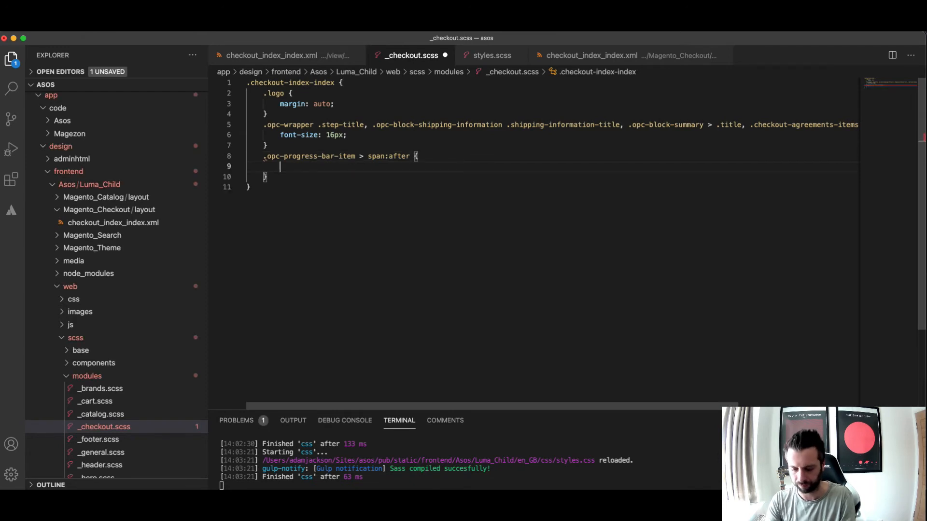
type("font-size: ;")
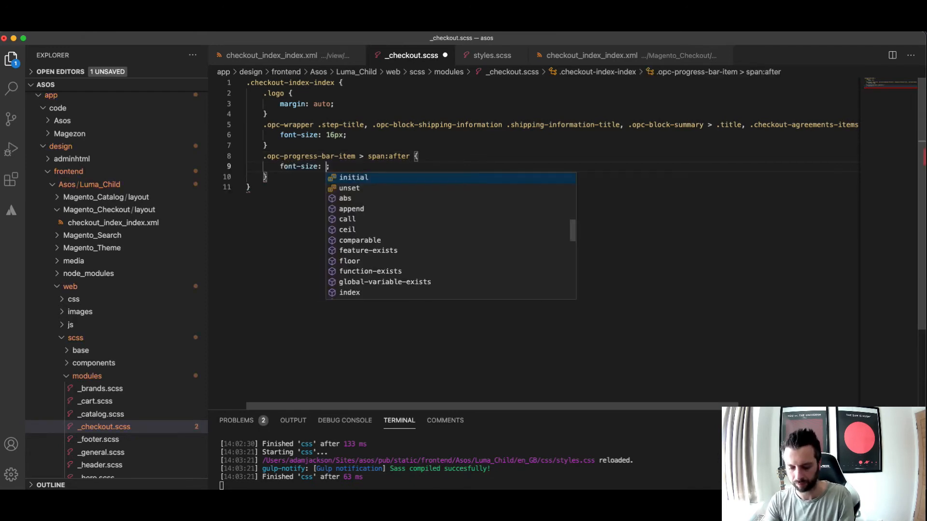
type("16px;")
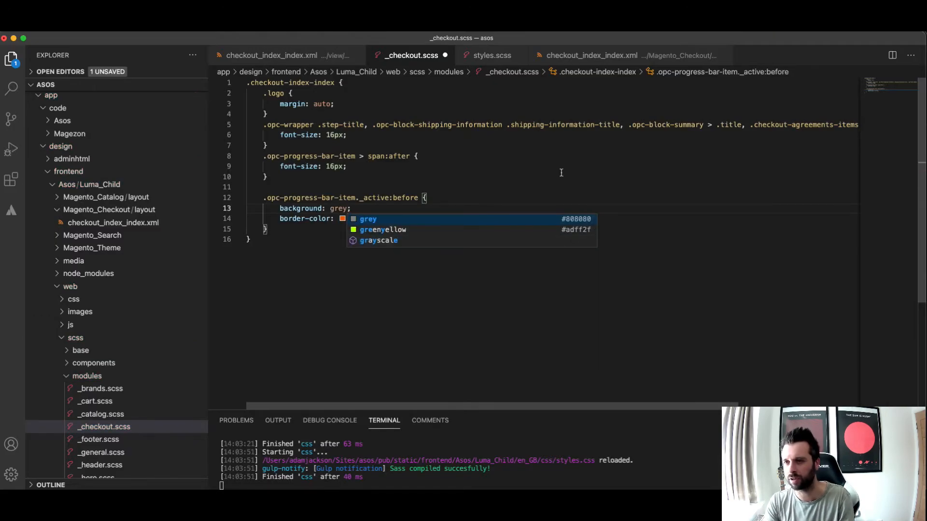
Step: Give the ._active:before bar segment a grey background and border-color, then save
type("#f5501;")
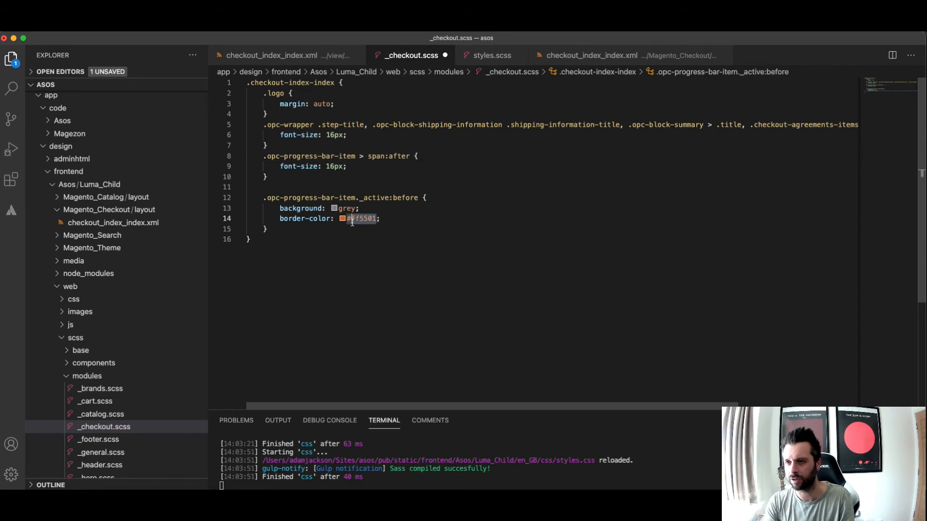
type("grey")
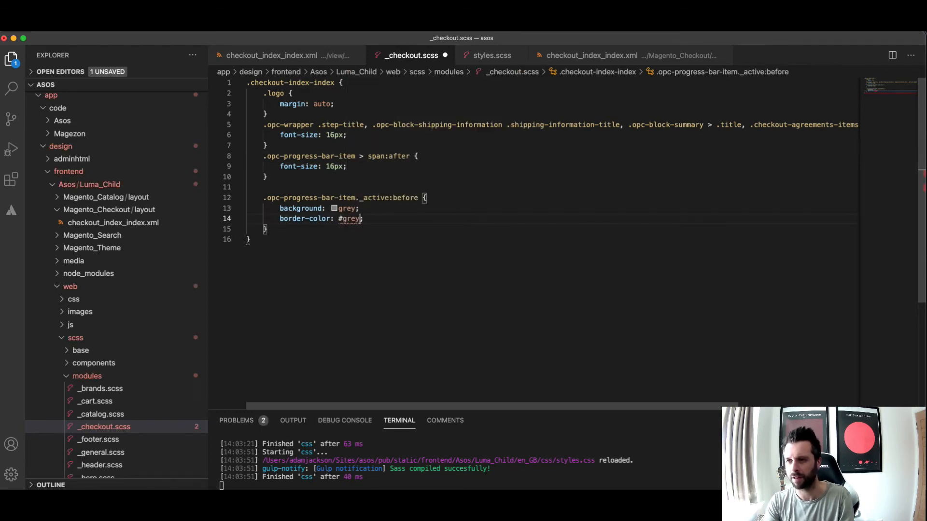
key("cmd+s")
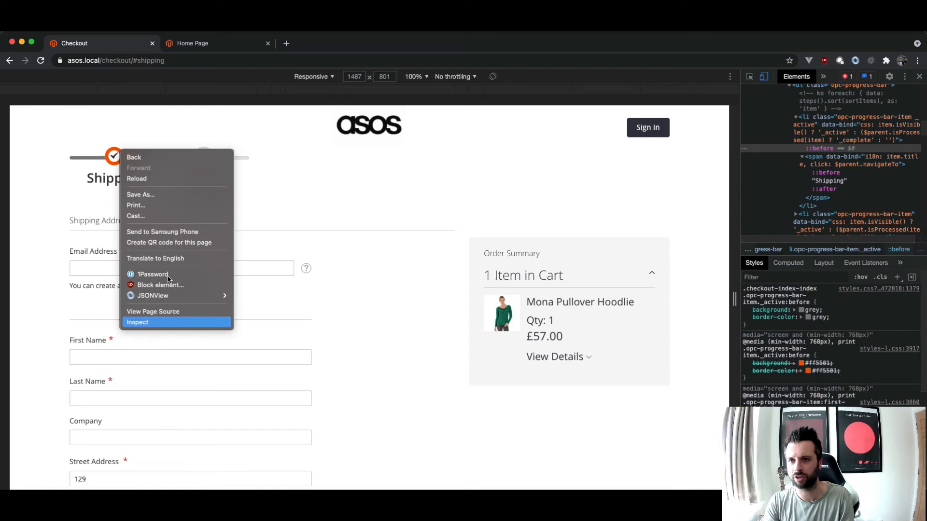
Step: Inspect the active step's checkmark circle to find the rule giving its border #ff5501
left_click(137, 323)
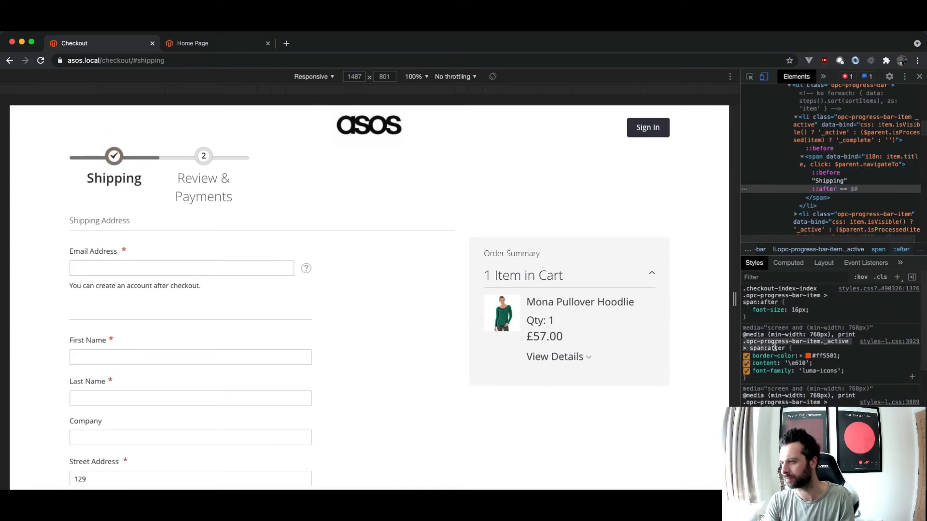
mouse_move(114, 156)
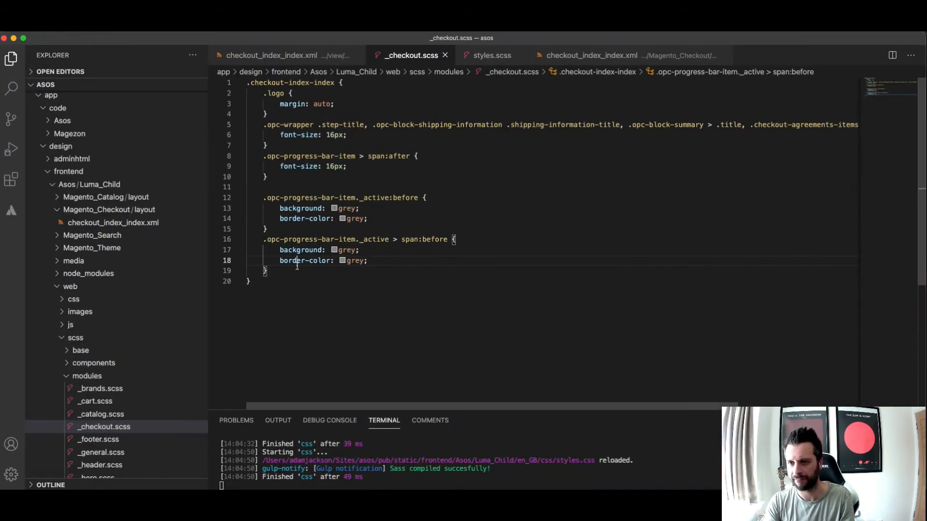
Step: Add ._active > span:after { border-color: grey; } and 16px step labels, then switch to the core checkout layout XML
type(".opc-progress-bar-item._active > span:after")
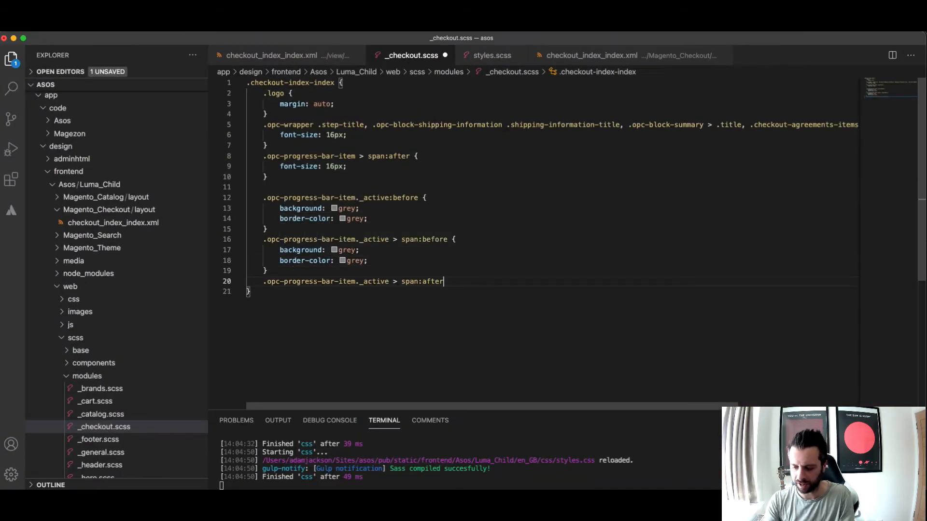
type("{")
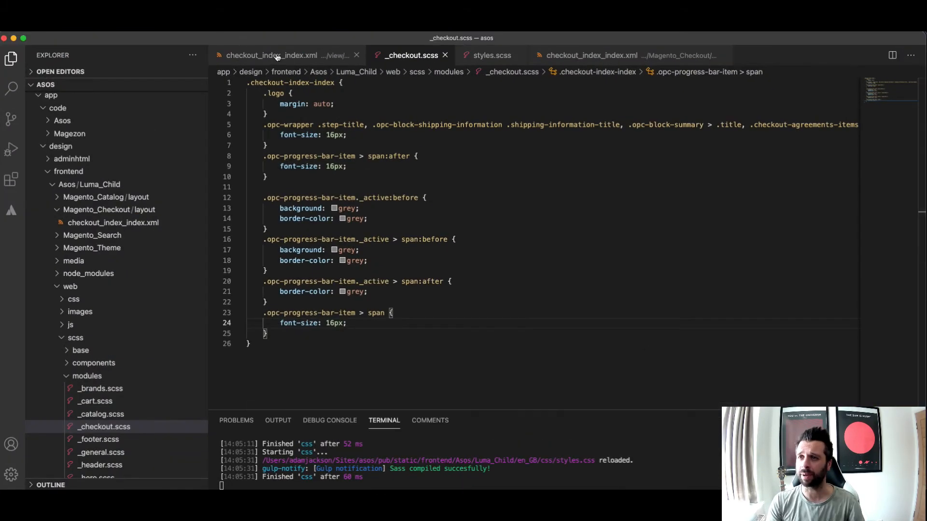
scroll("down", 3)
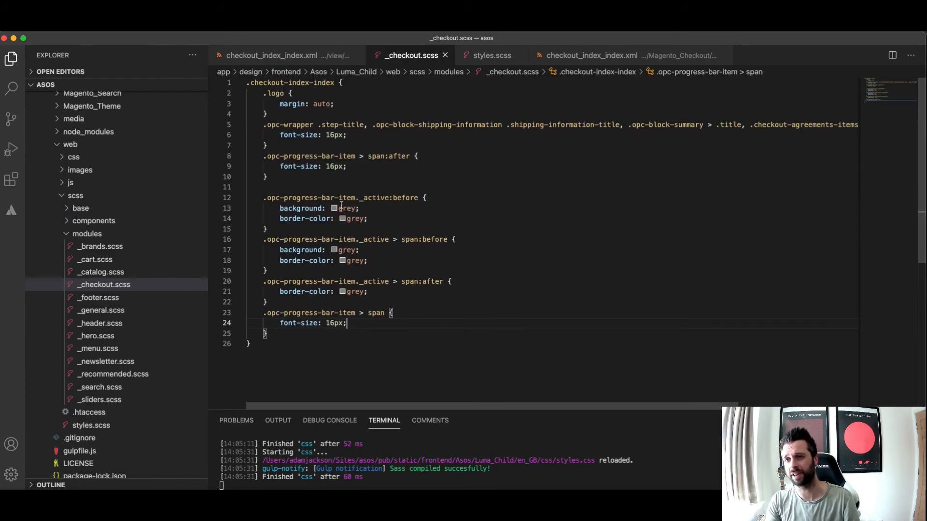
left_click(271, 55)
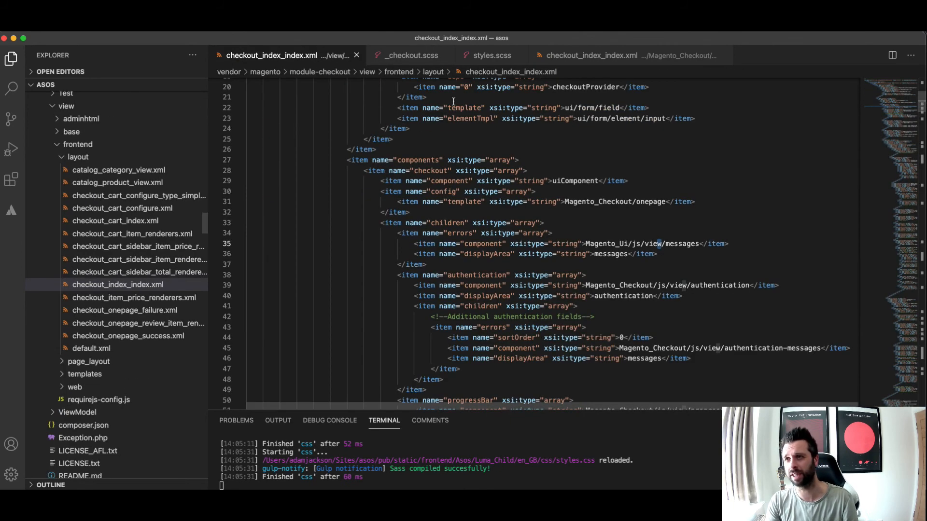
Step: In the theme's checkout_index_index.xml, replace layout="1column" with "checkout" and save
left_click(490, 55)
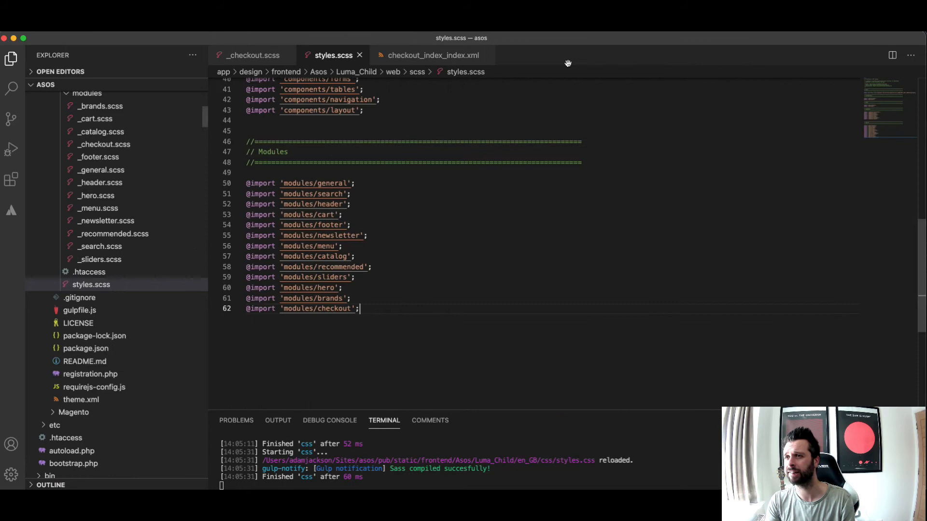
left_click(433, 55)
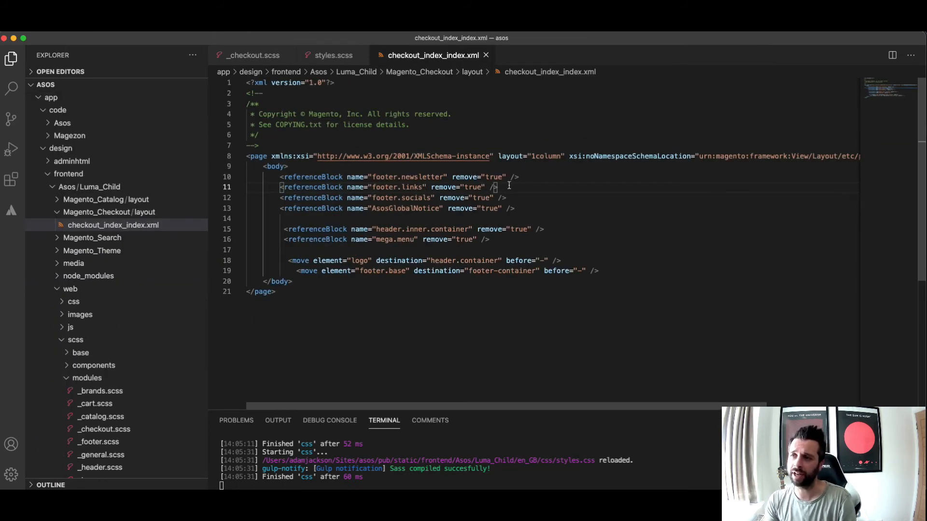
double_click(545, 156)
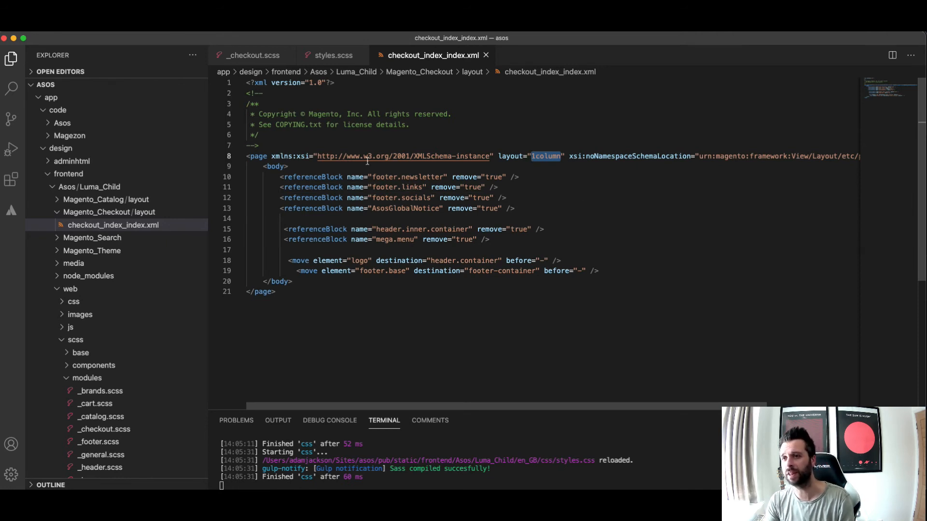
left_click_drag(288, 167, 598, 271)
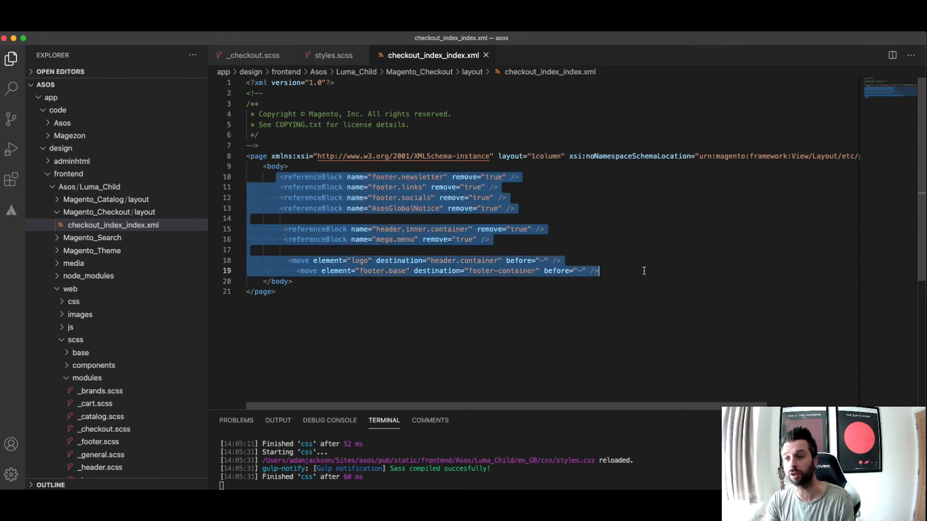
left_click(333, 278)
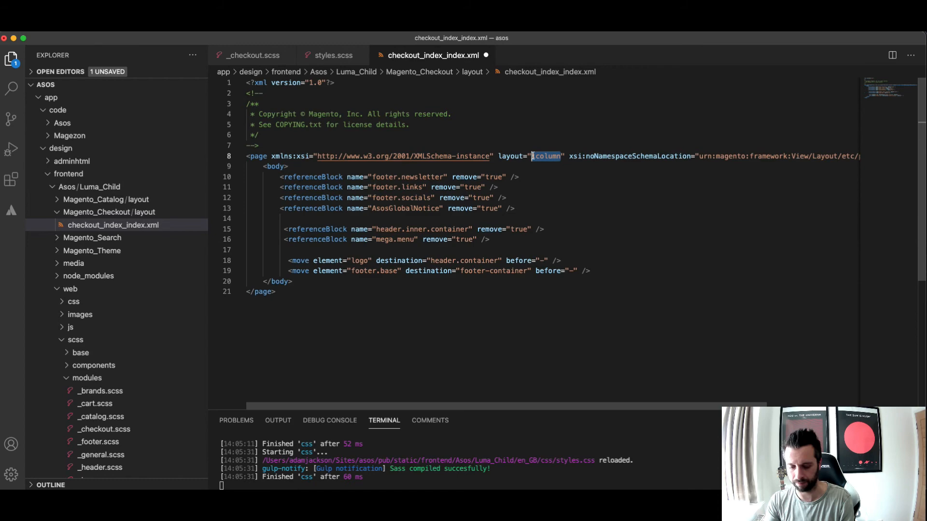
type("checkout")
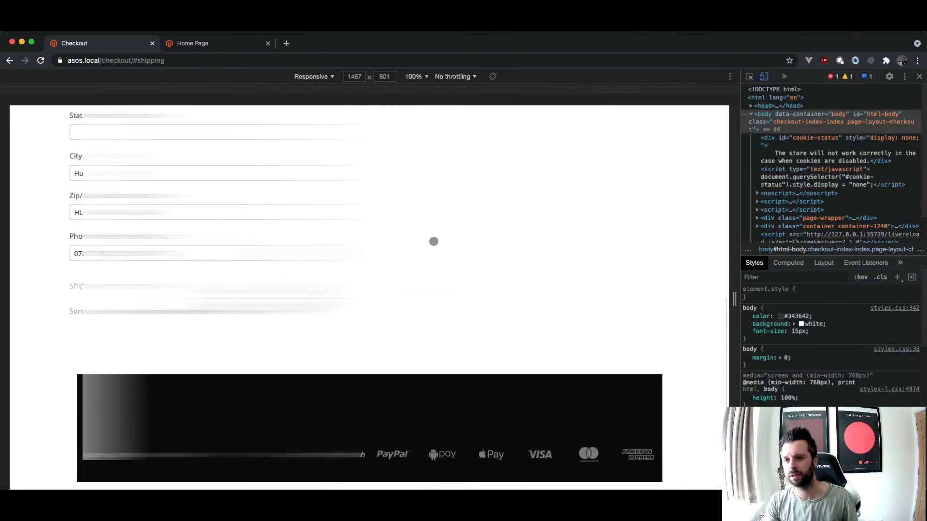
Step: Scroll the reloaded checkout page down to check how the footer renders with the new layout
scroll("down", 3)
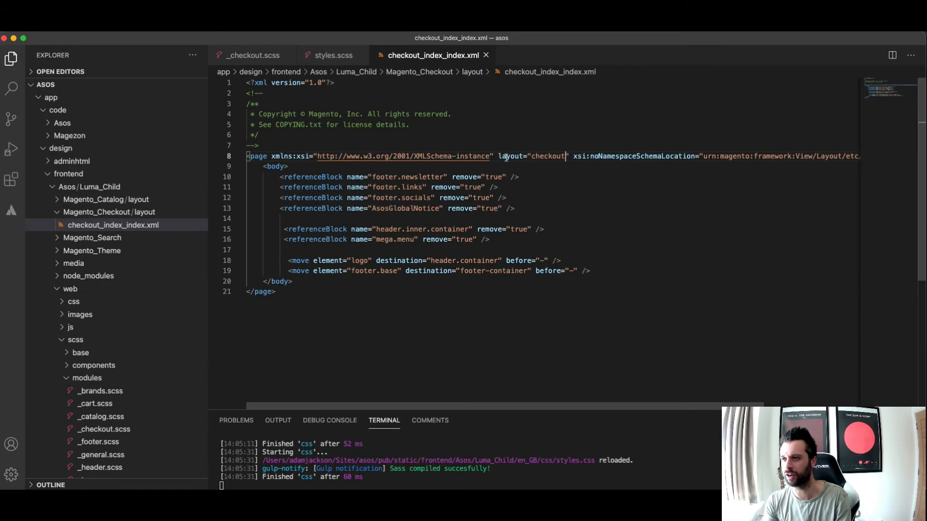
Step: Remove the referenceBlock and footer move lines, keep layout "checkout", and set the logo destination to checkout.header.wrapper
type("1column")
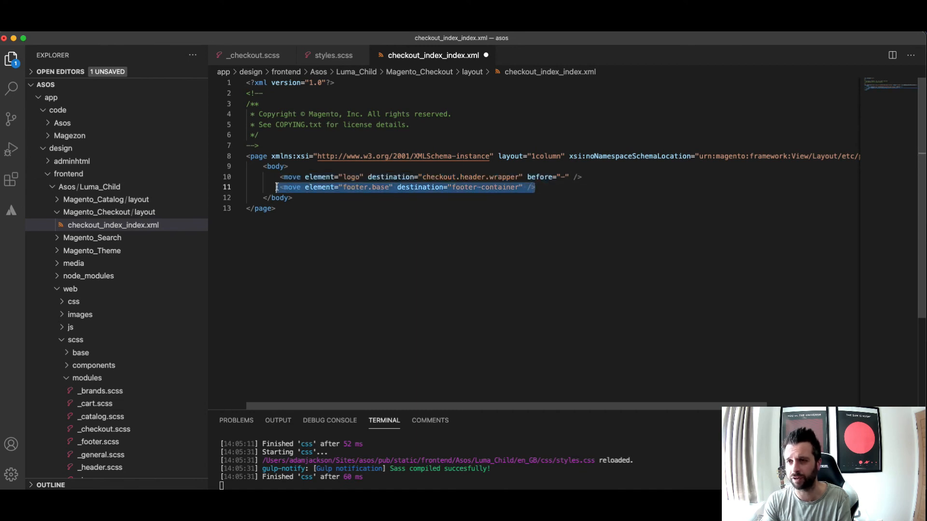
key("Delete")
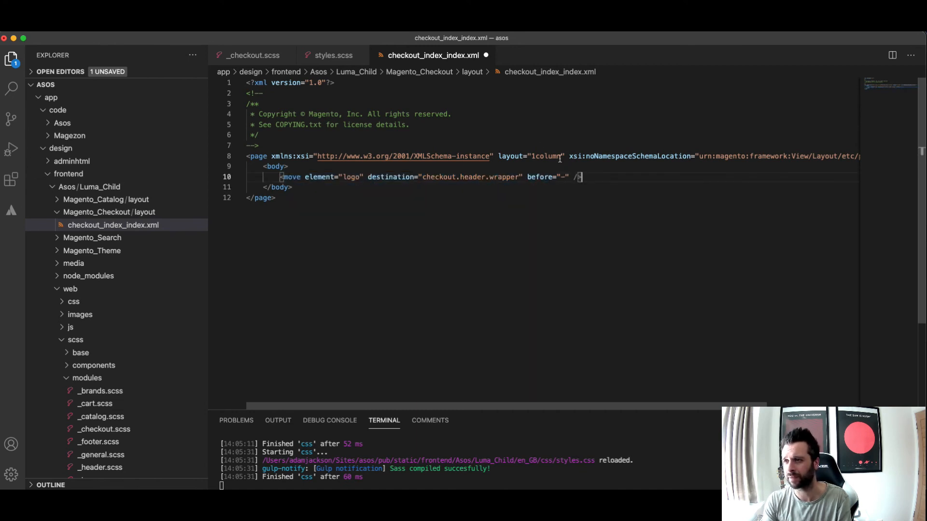
type("checkout")
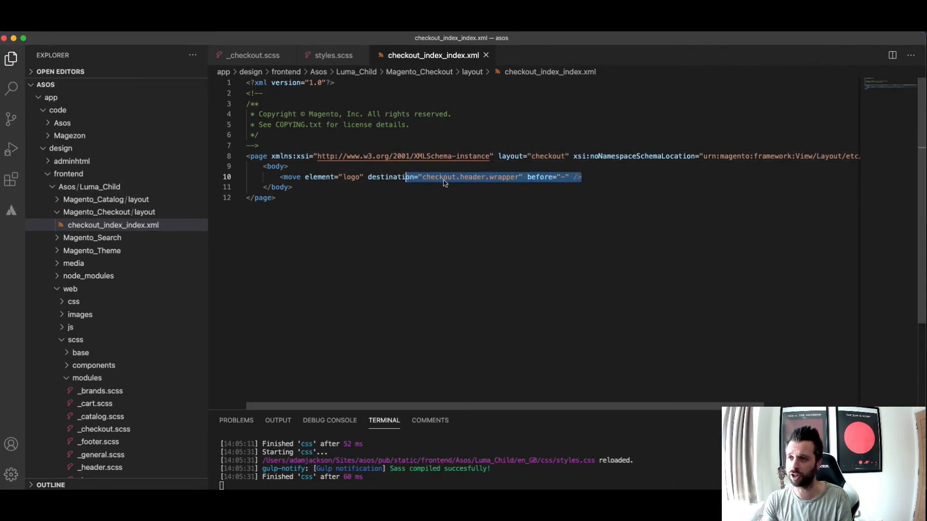
double_click(467, 177)
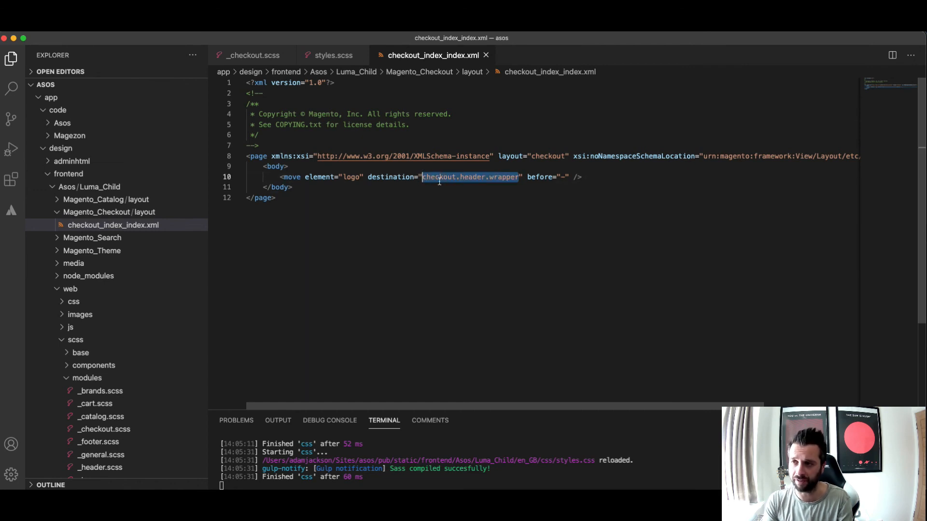
mouse_move(512, 198)
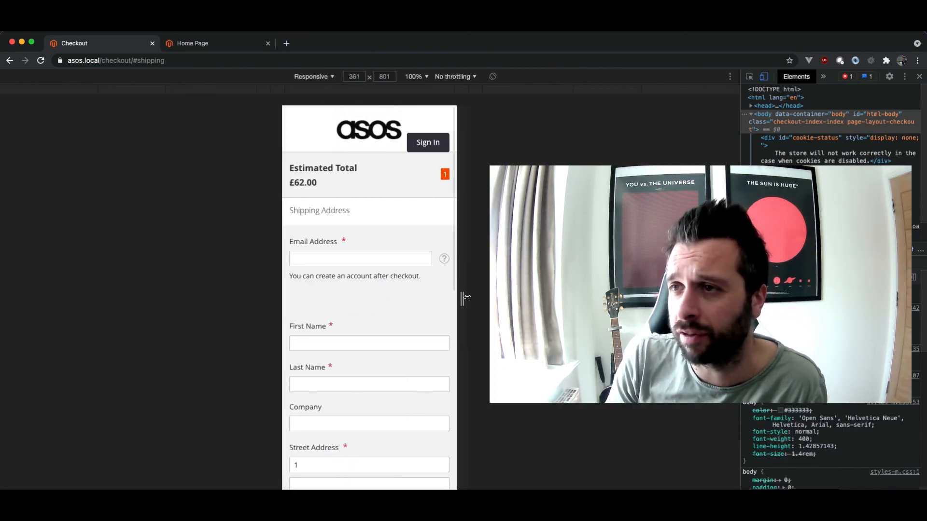
Step: Widen the responsive viewport to about 433px and scroll the checkout page to preview it
left_click_drag(464, 298, 479, 298)
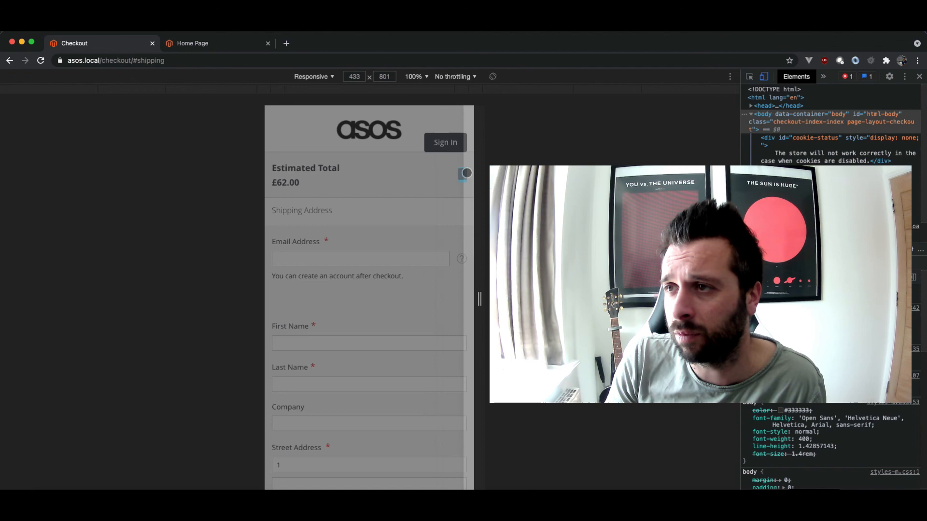
scroll("down", 3)
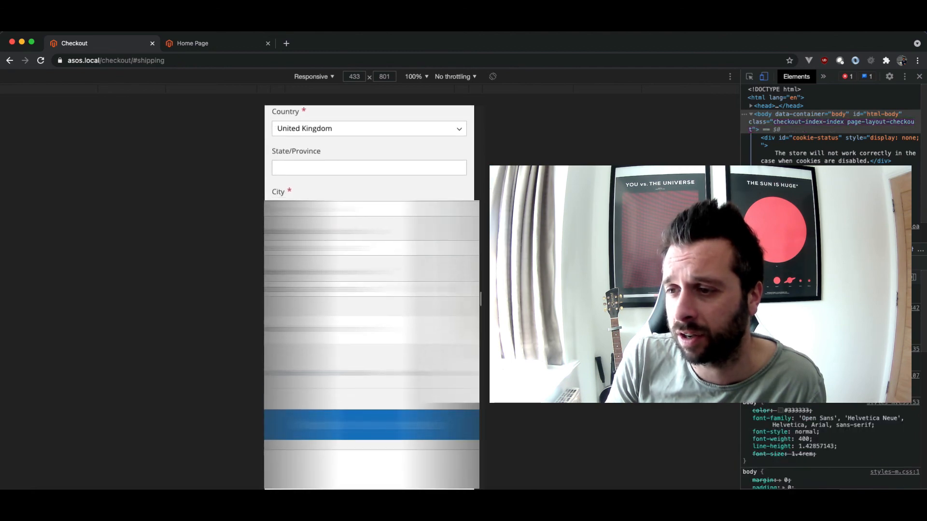